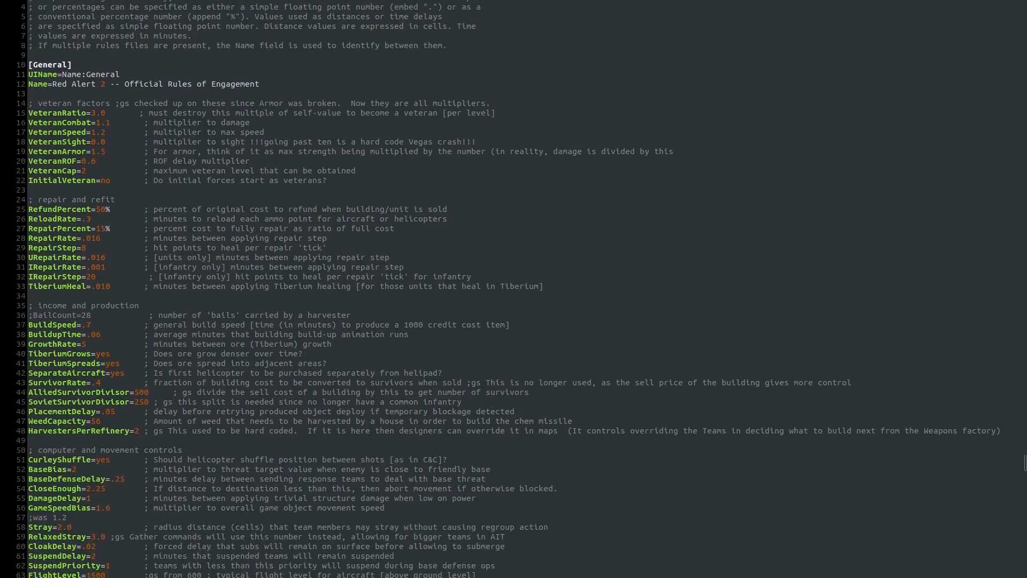
# Select EU Official 2 from the multiplayer server list and join its lobby.
pyautogui.scroll(-3)
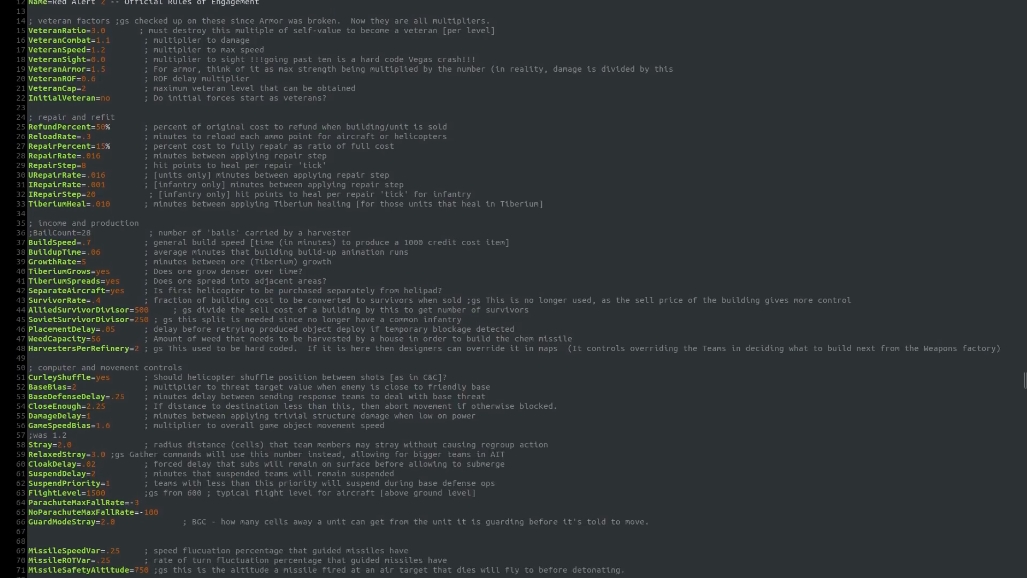
pyautogui.scroll(-3)
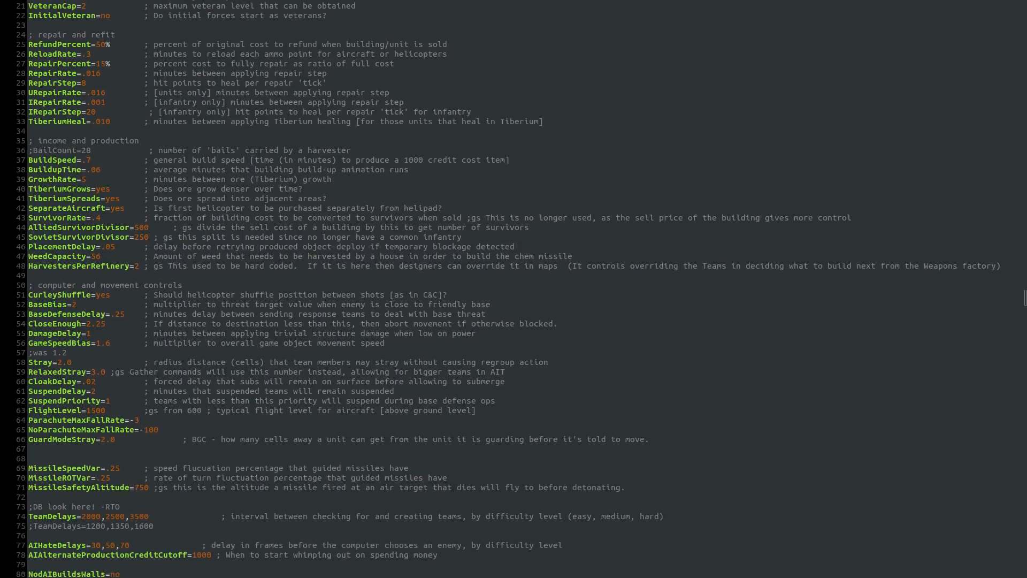
pyautogui.scroll(-3)
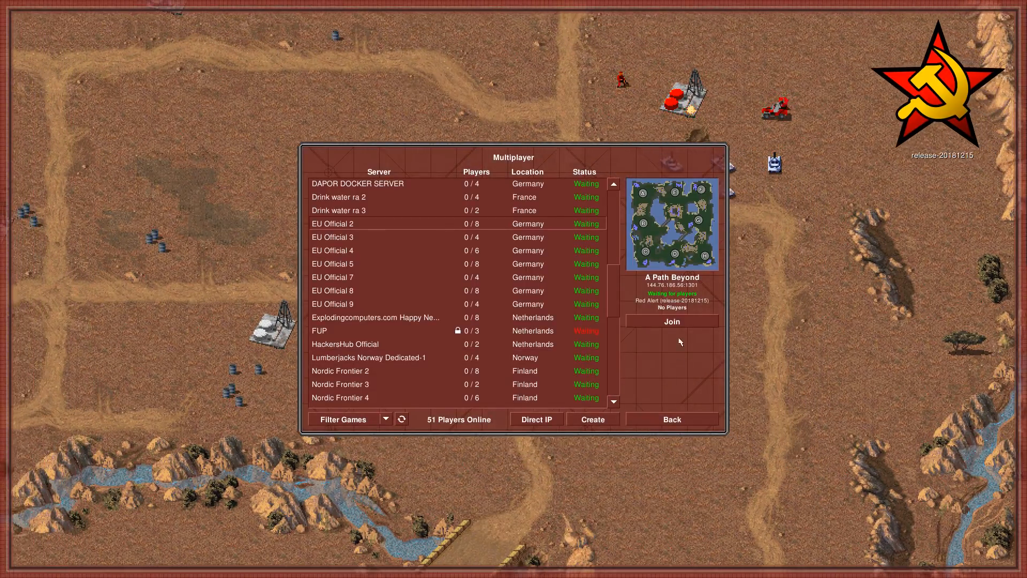
pyautogui.click(671, 321)
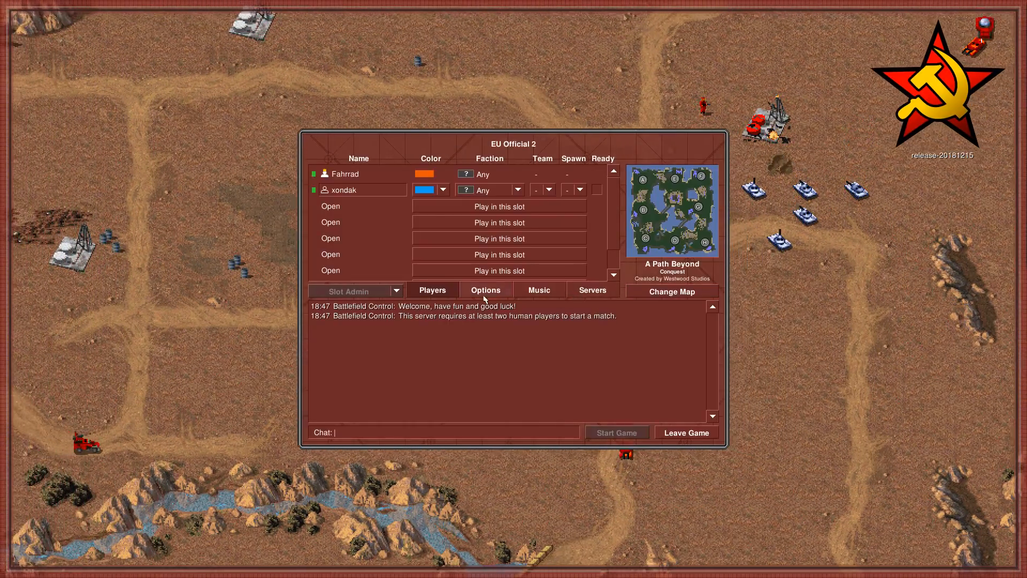
pyautogui.click(485, 289)
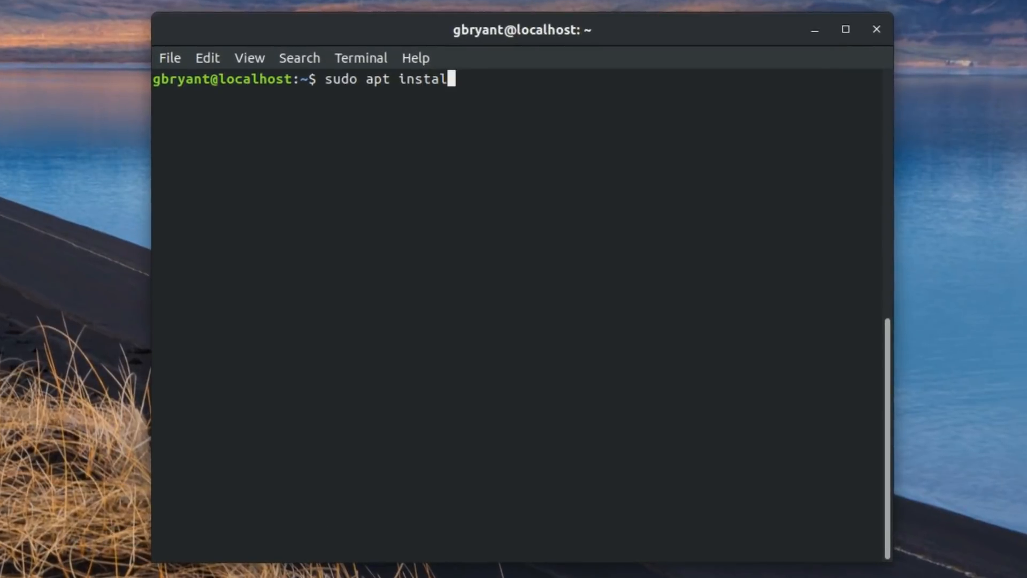
# Run apt install for mono-devel, lua5.1, curl, unzip and xdg-utils, confirming with y.
pyautogui.write('mono-devel l')
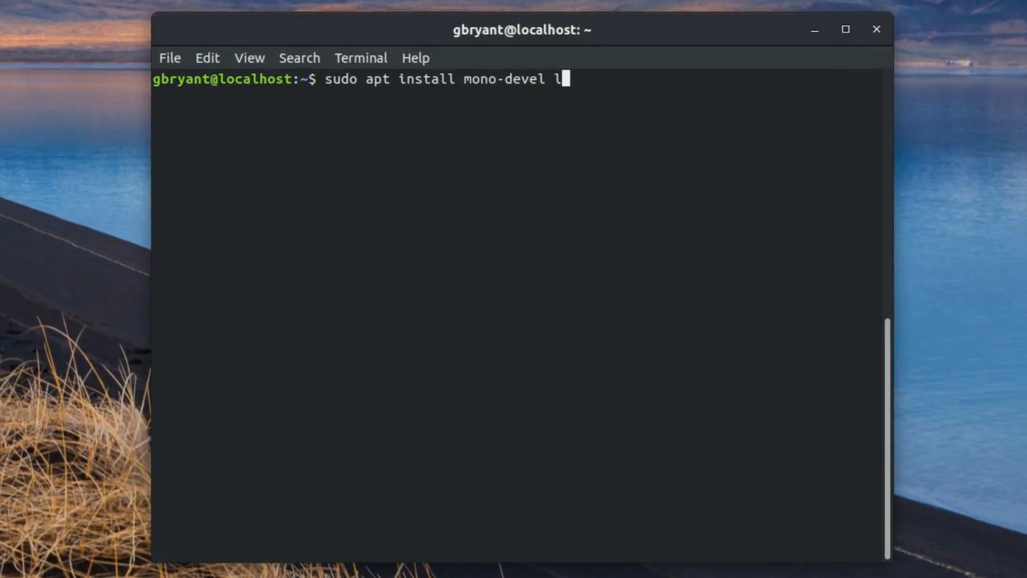
pyautogui.write('ua5.')
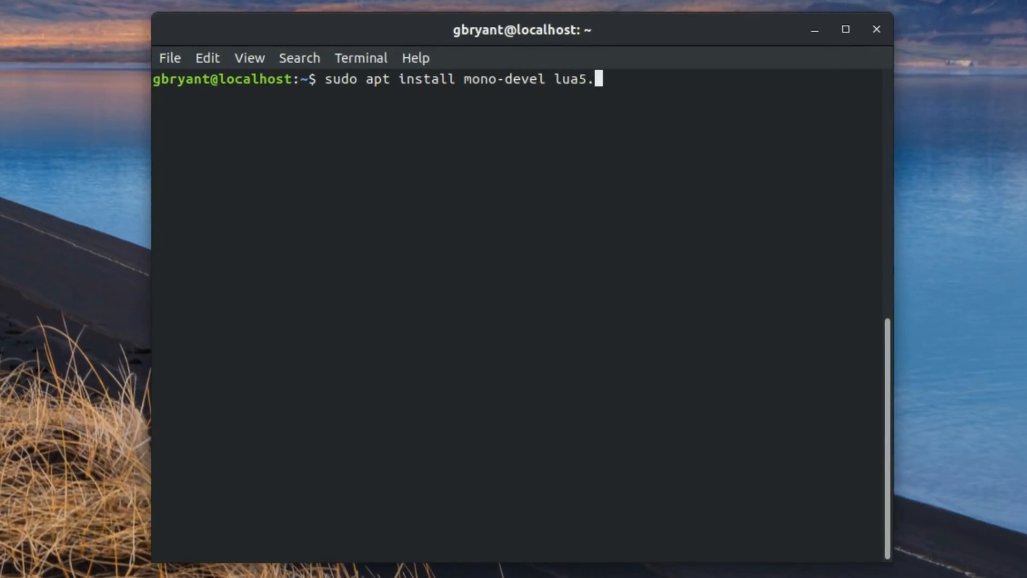
pyautogui.write('1 curl unzip')
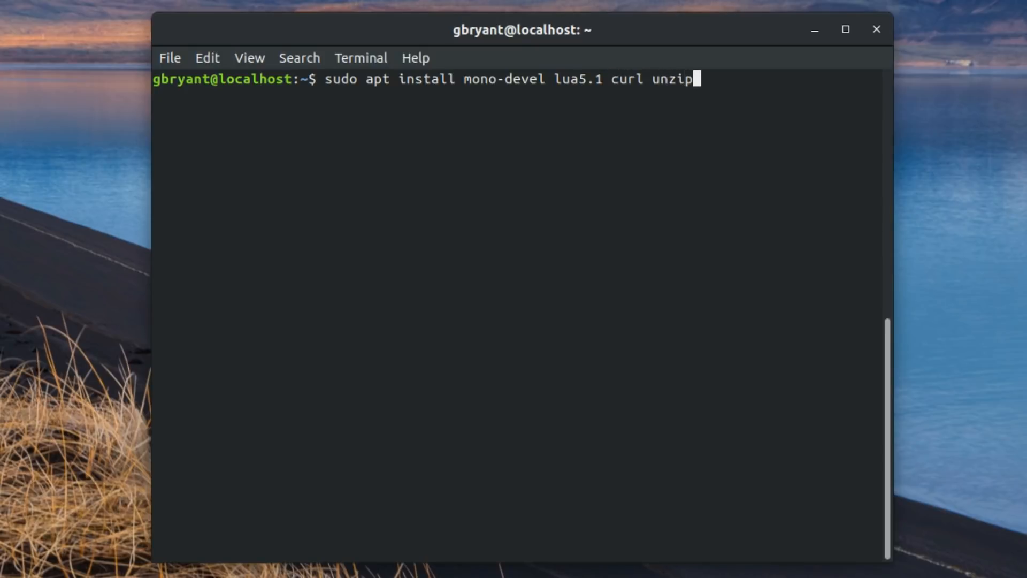
pyautogui.write('xdg-utils')
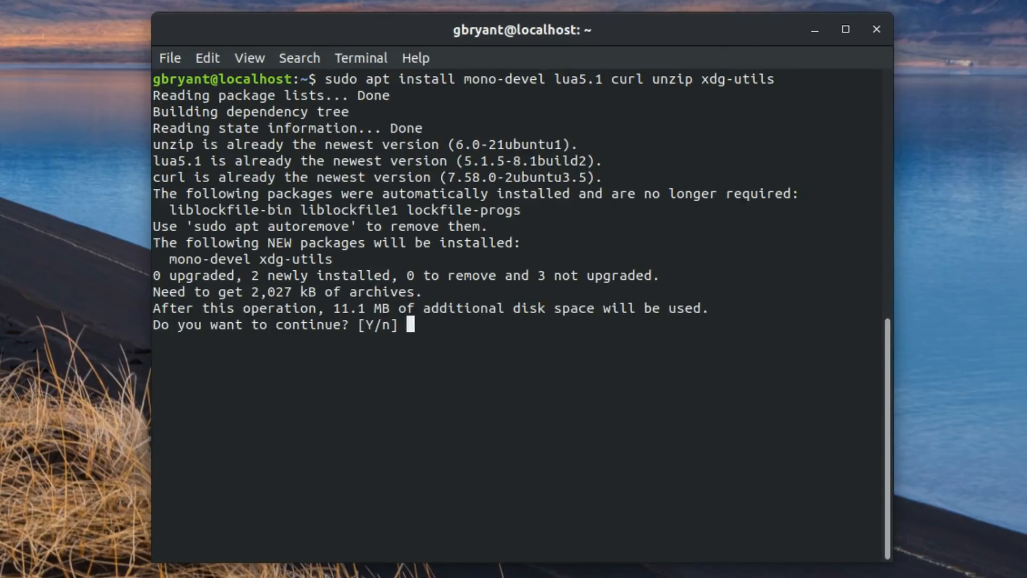
pyautogui.write('y')
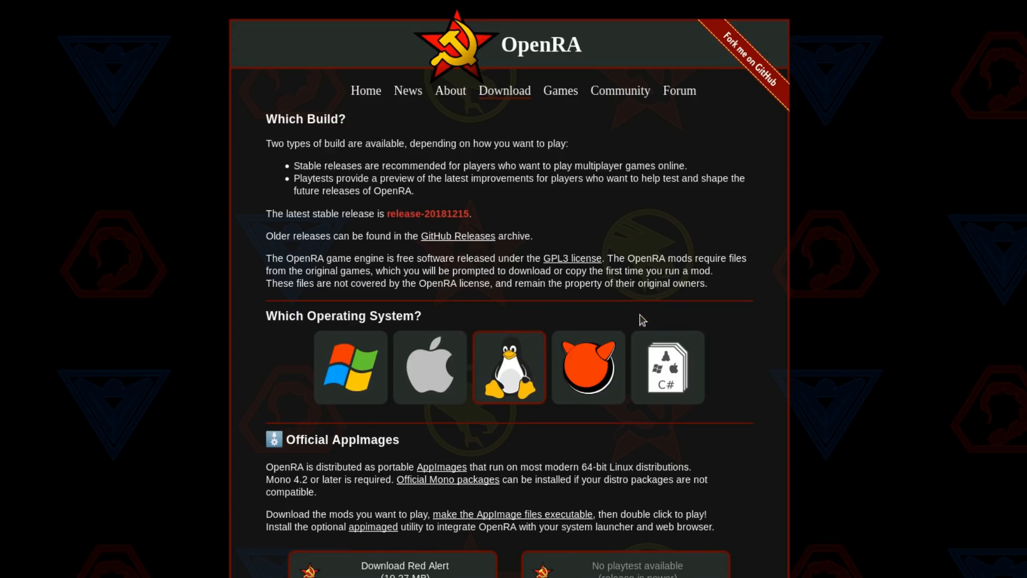
# Reveal the C# source option and copy the release-20181215 download link.
pyautogui.click(666, 365)
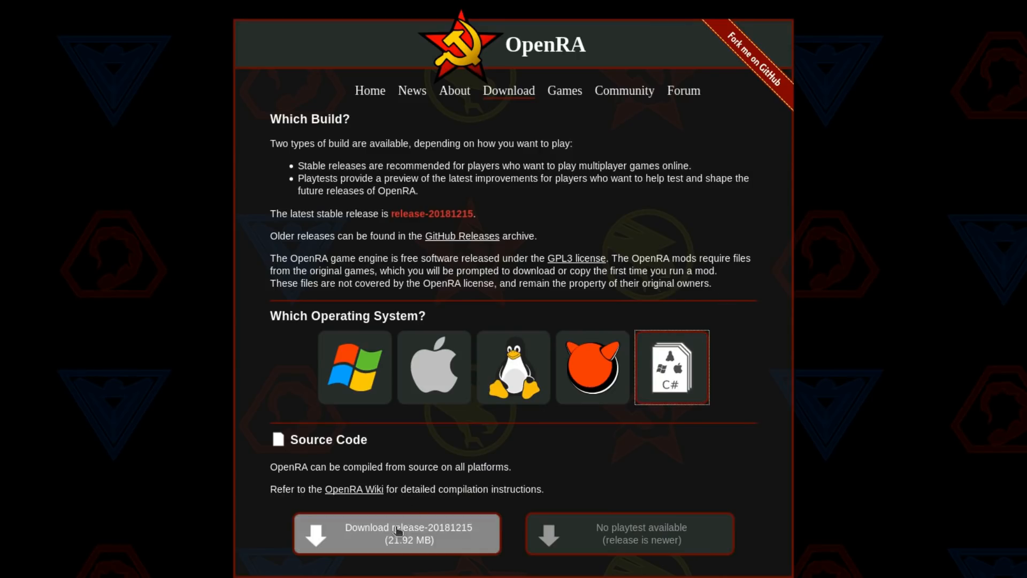
pyautogui.scroll(-3)
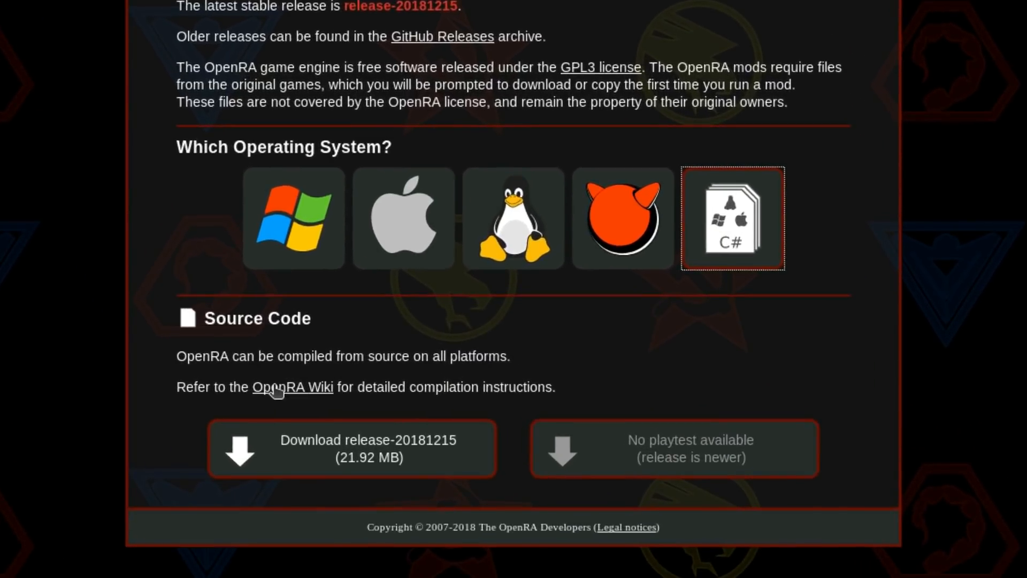
pyautogui.moveTo(441, 465)
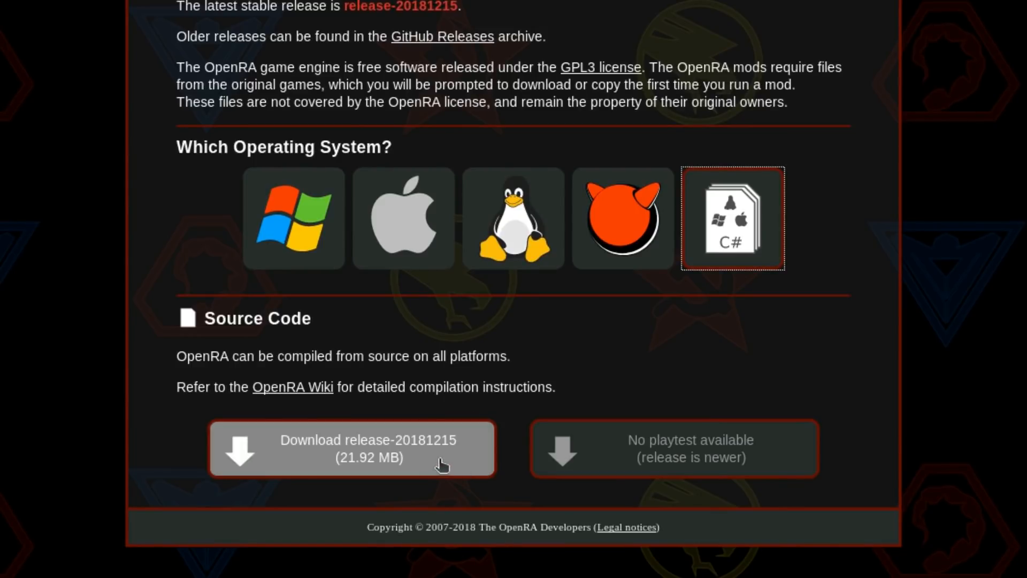
pyautogui.moveTo(424, 455)
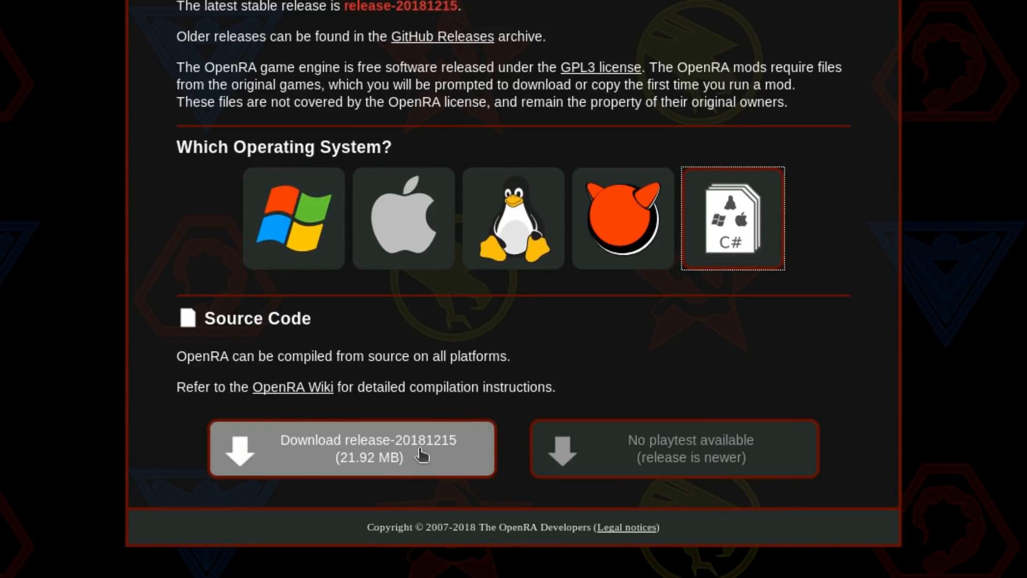
pyautogui.rightClick(352, 449)
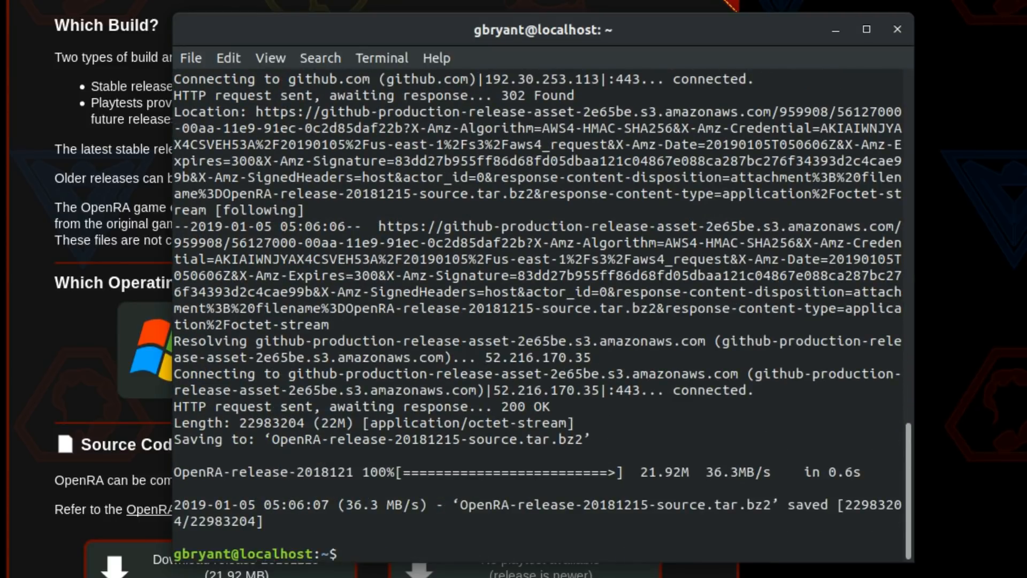
# Extract the OpenRA-release tarball, enter the OpenRA folder and compile with make all.
pyautogui.write('tar xvjf OpenRA-release-')
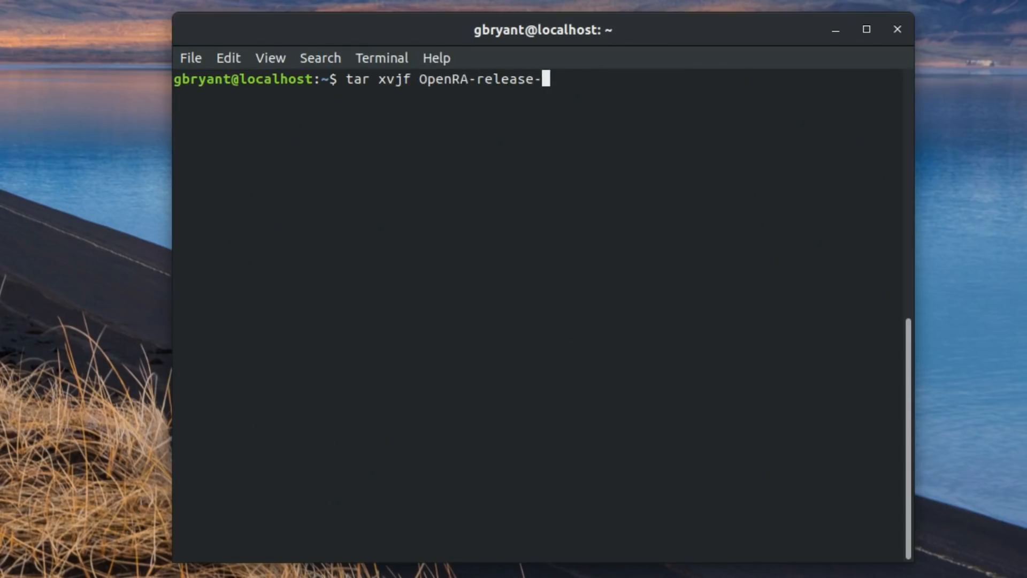
pyautogui.press('Return')
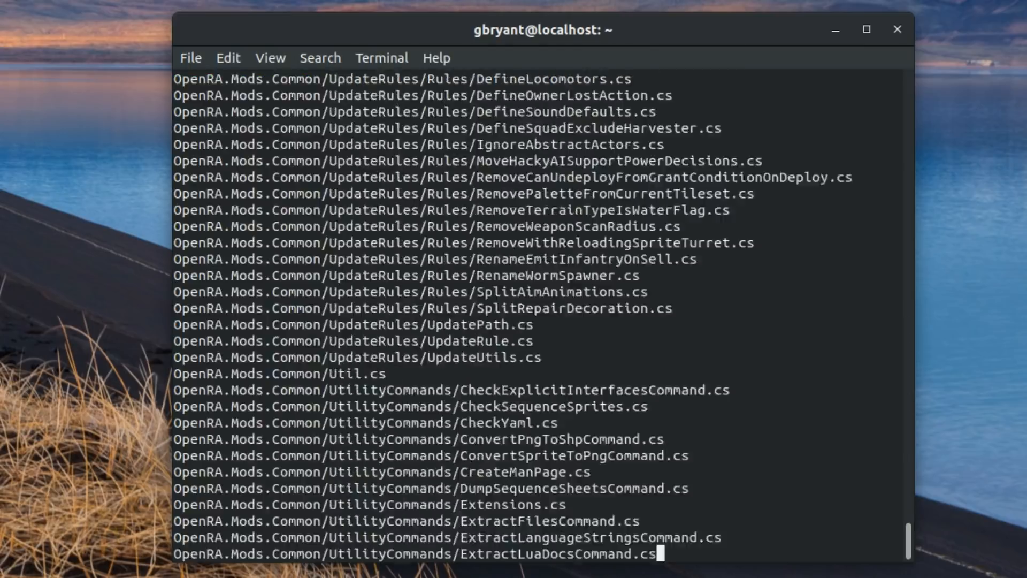
pyautogui.write('cd OpenRA/')
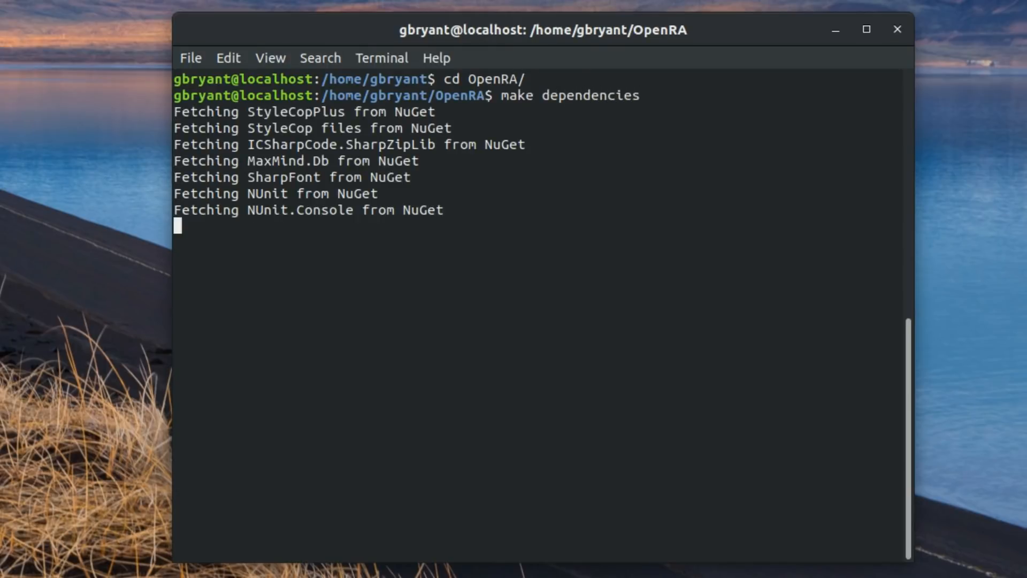
pyautogui.write('make all')
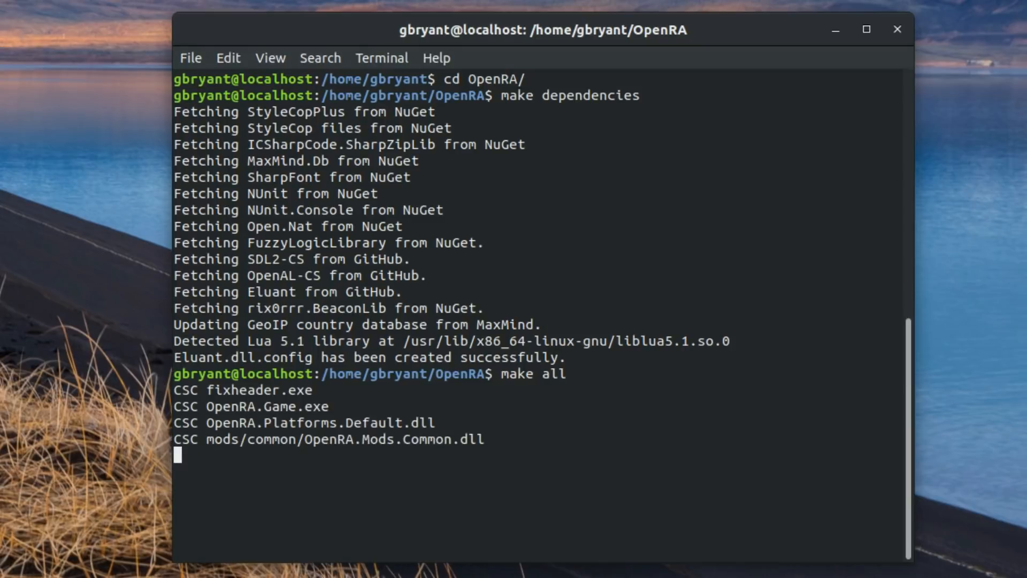
pyautogui.write('sudo')
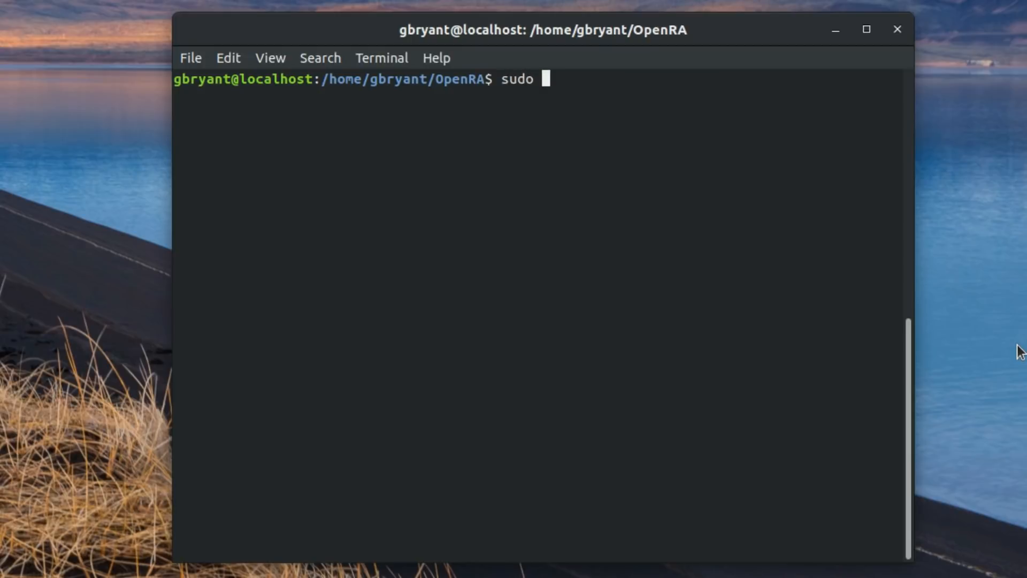
# Create /usr/local/bin/openra-server in nano pointing at /home/gbryant/OpenRA.
pyautogui.write('nano /usr/')
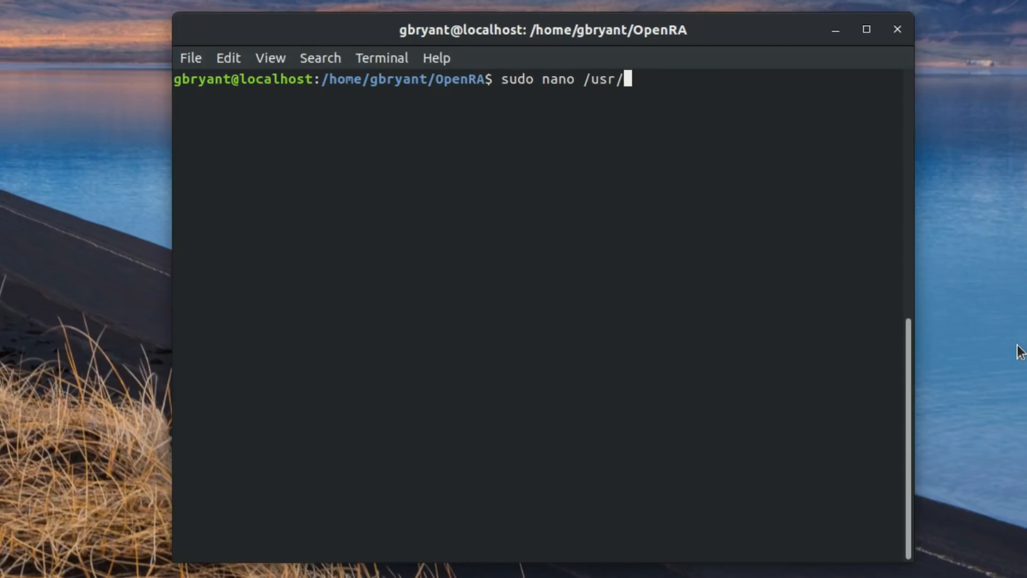
pyautogui.write('local/bin/')
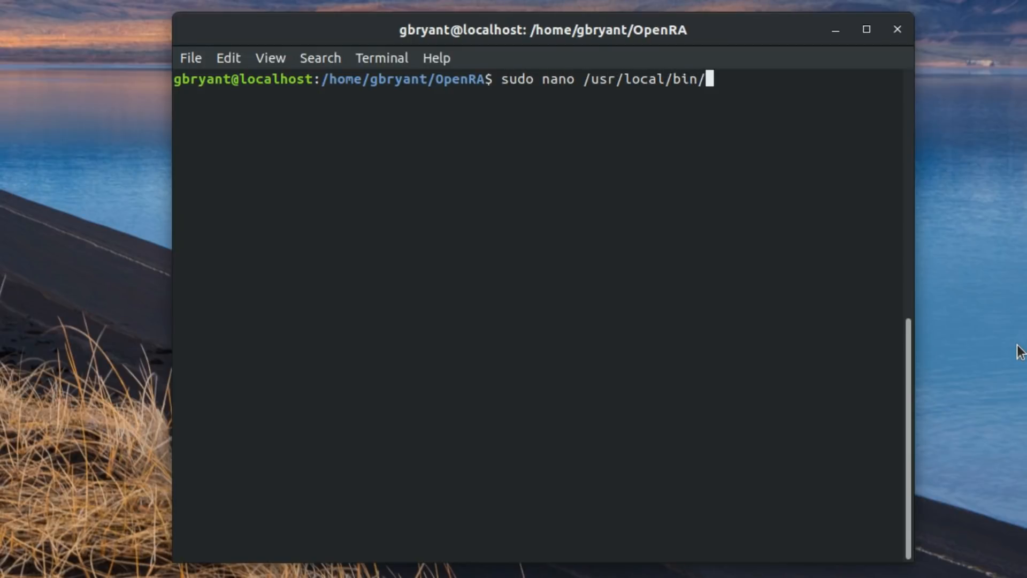
pyautogui.write('openra-server')
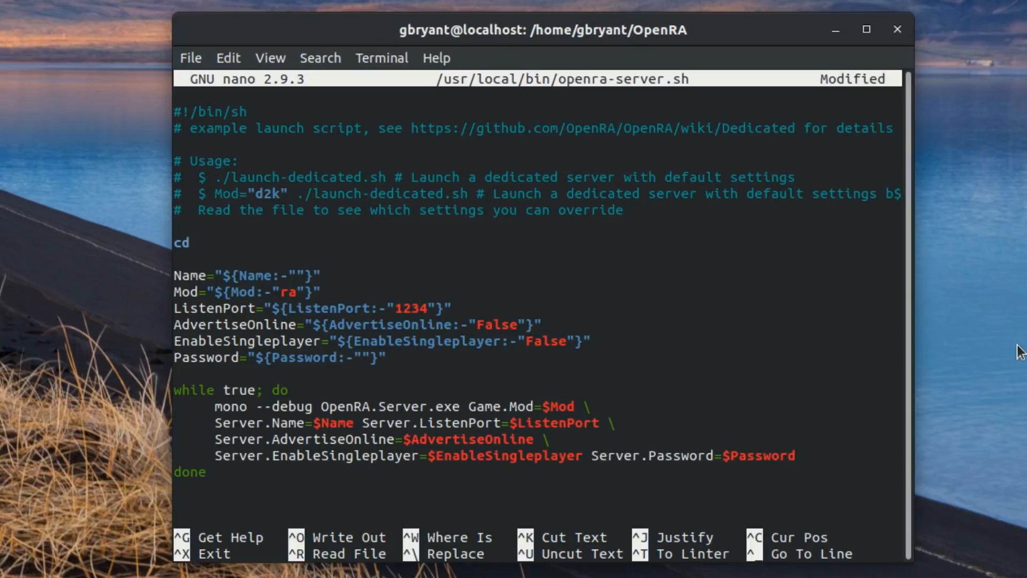
pyautogui.write('/')
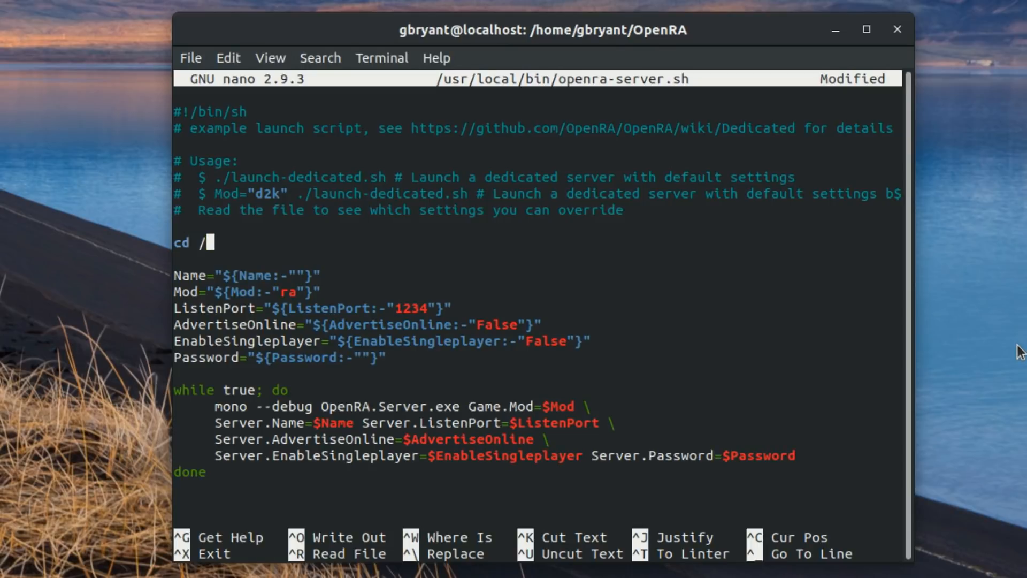
pyautogui.write('home/gb')
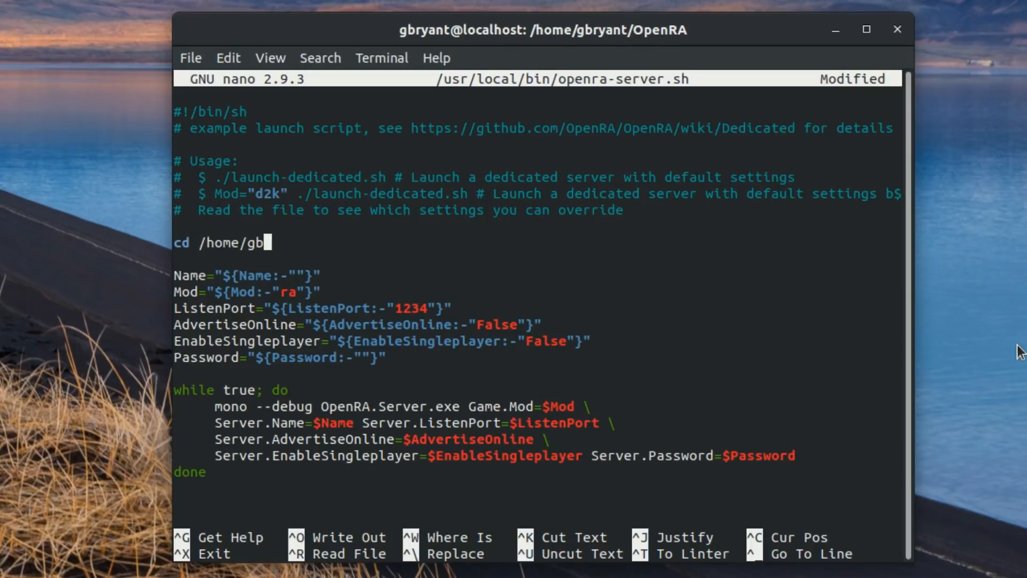
pyautogui.write('ryant/Open')
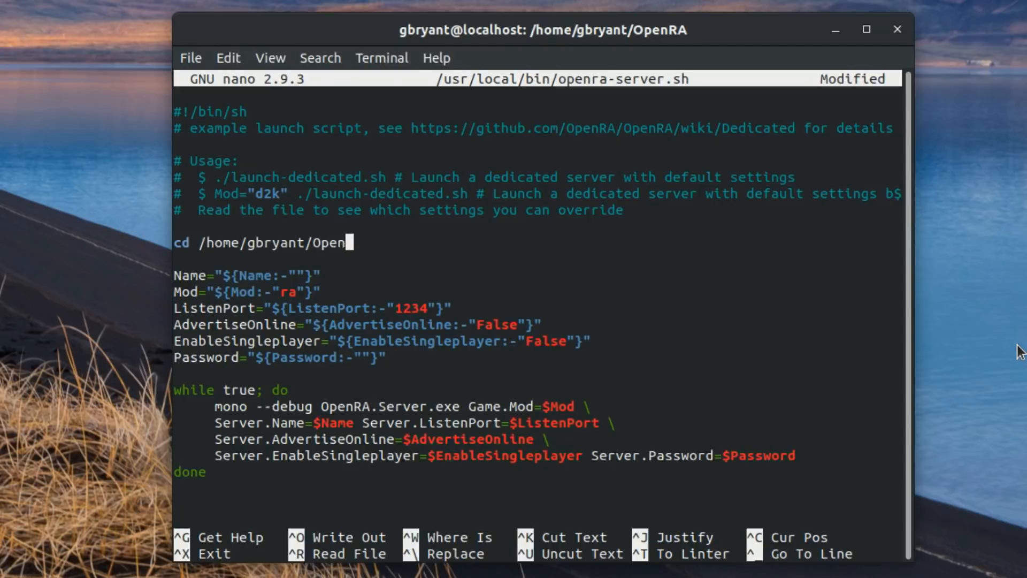
pyautogui.write('RA')
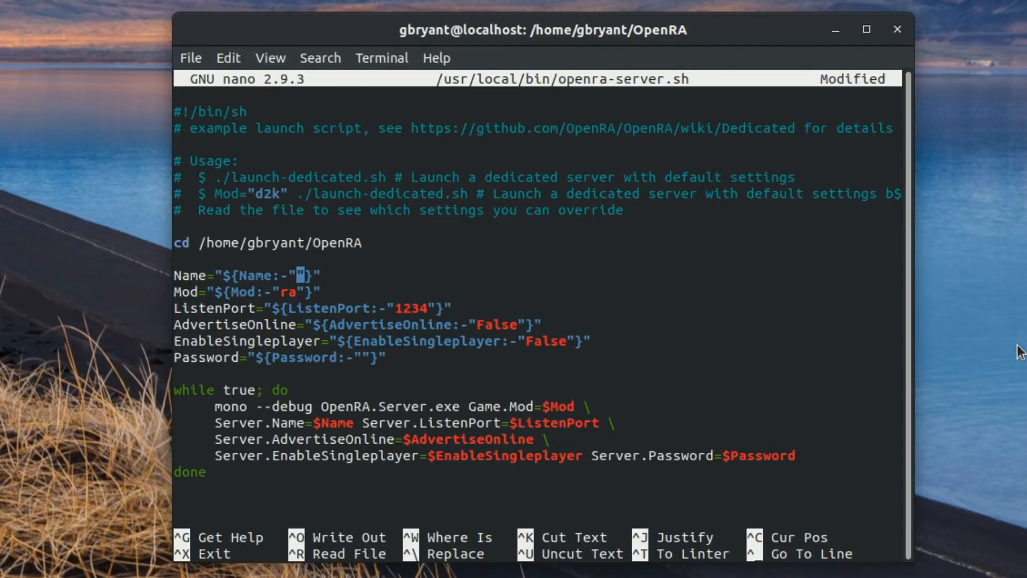
# Set server name pixeltux.com and a password, exit nano, and start typing openra-server.sh.
pyautogui.write('pixel')
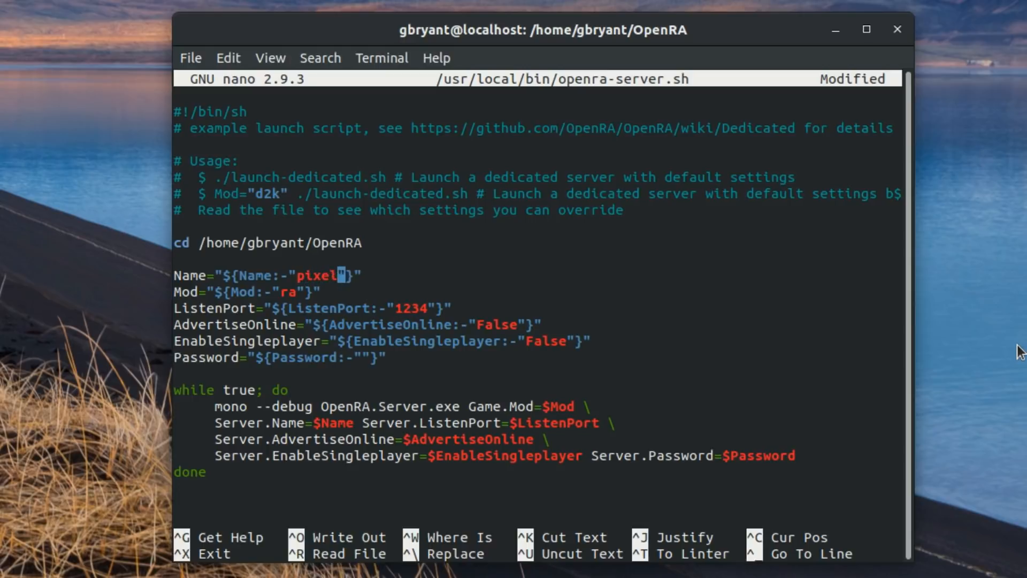
pyautogui.write('tux.com')
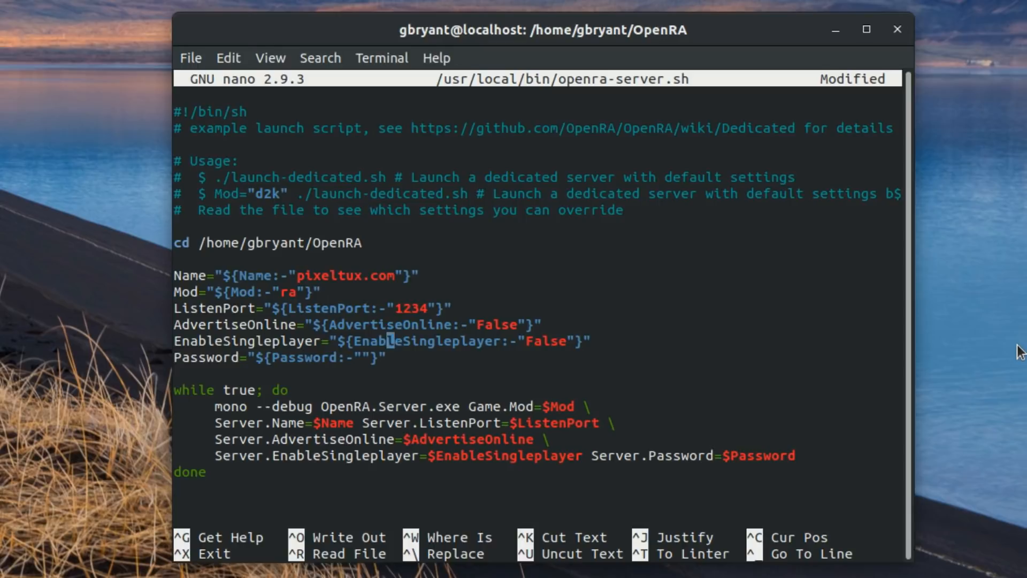
pyautogui.write('LinuxRocks')
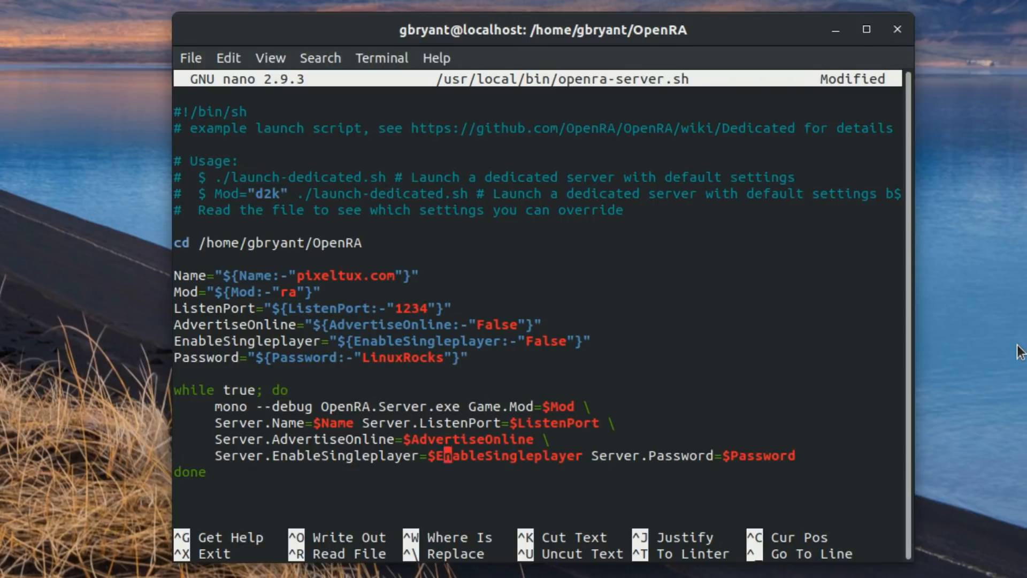
pyautogui.press('ctrl+x')
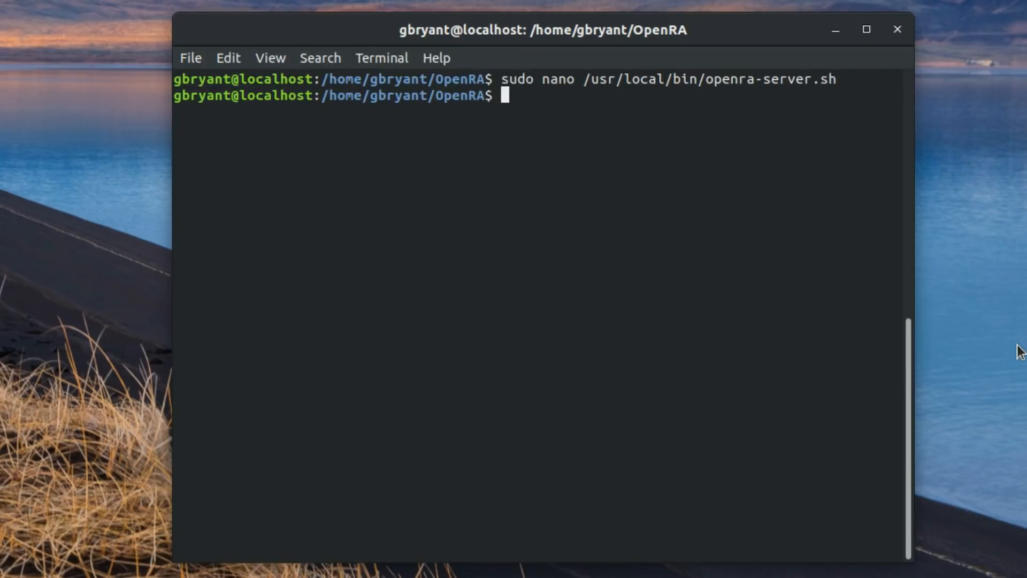
pyautogui.write('openra')
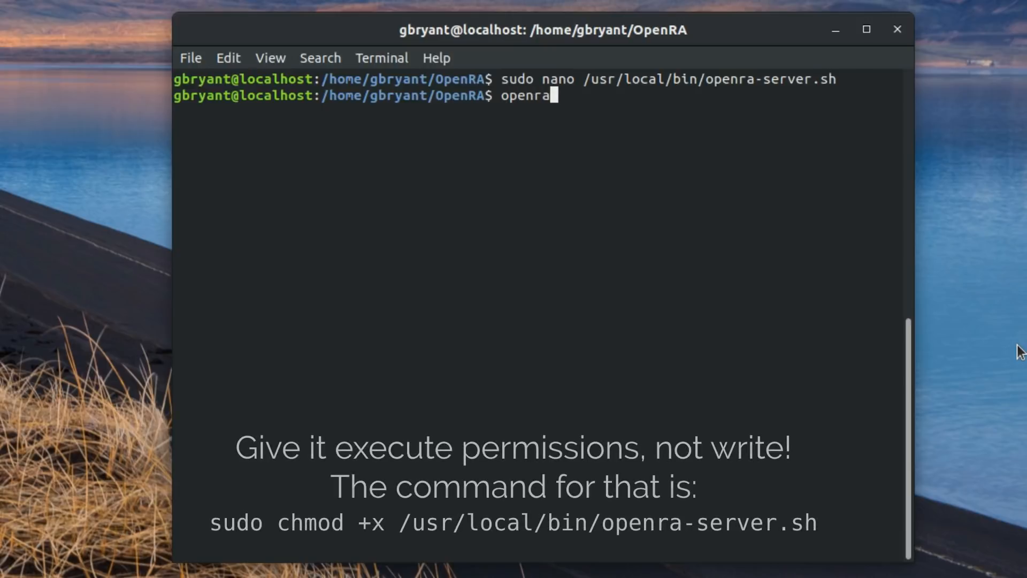
pyautogui.write('-server.s')
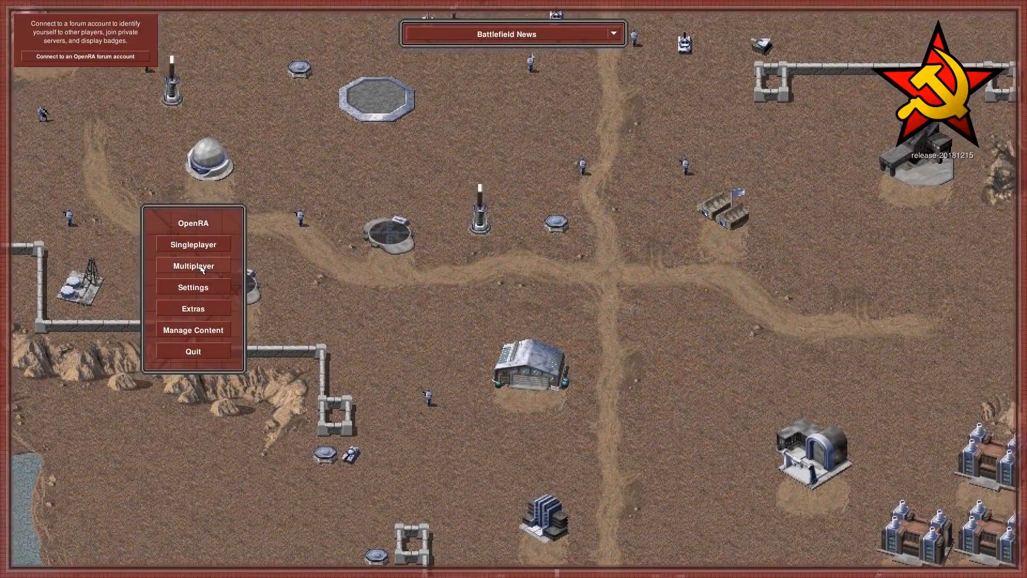
# Direct-connect to pixeltux.com:1234, then retry with the server password entered.
pyautogui.click(193, 265)
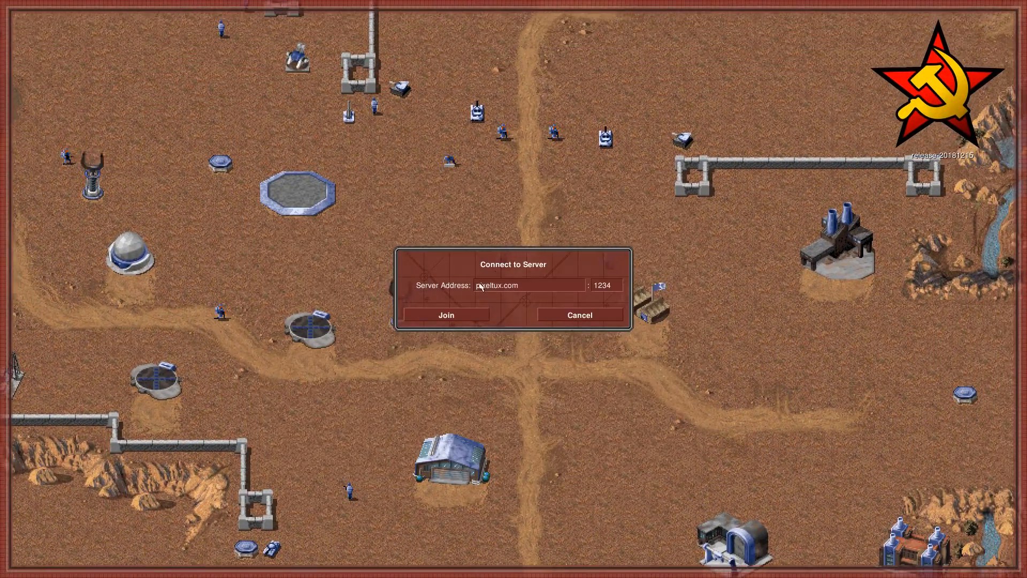
pyautogui.click(446, 315)
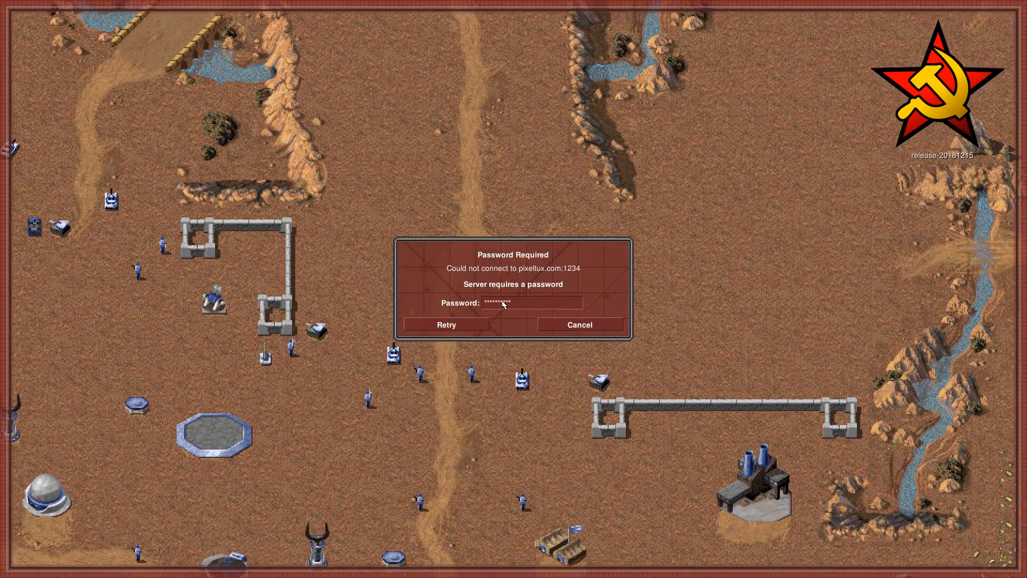
pyautogui.click(446, 324)
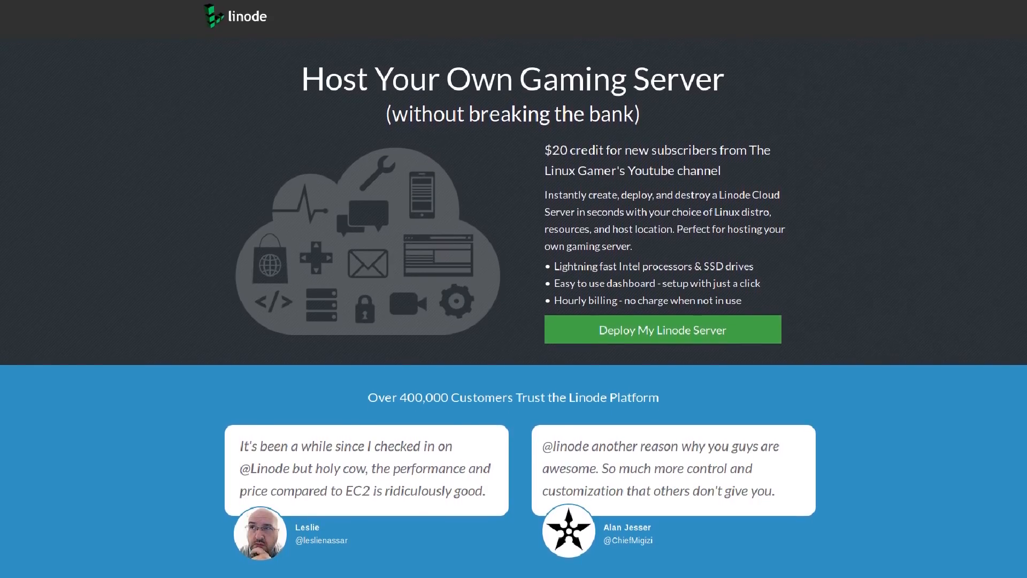
# Scroll the Linode gaming-server offer page and sign in to the dashboard.
pyautogui.scroll(3)
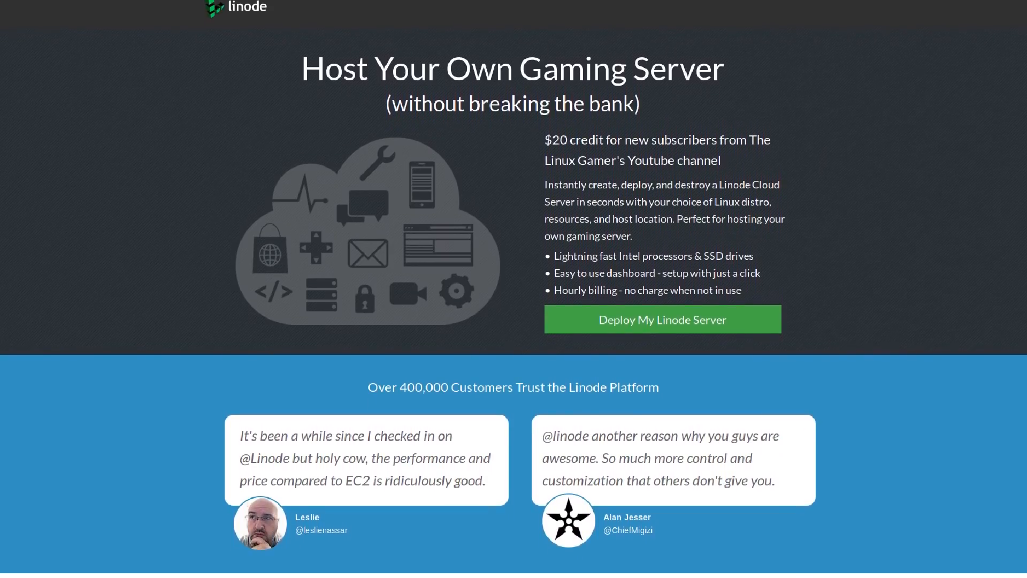
pyautogui.scroll(-3)
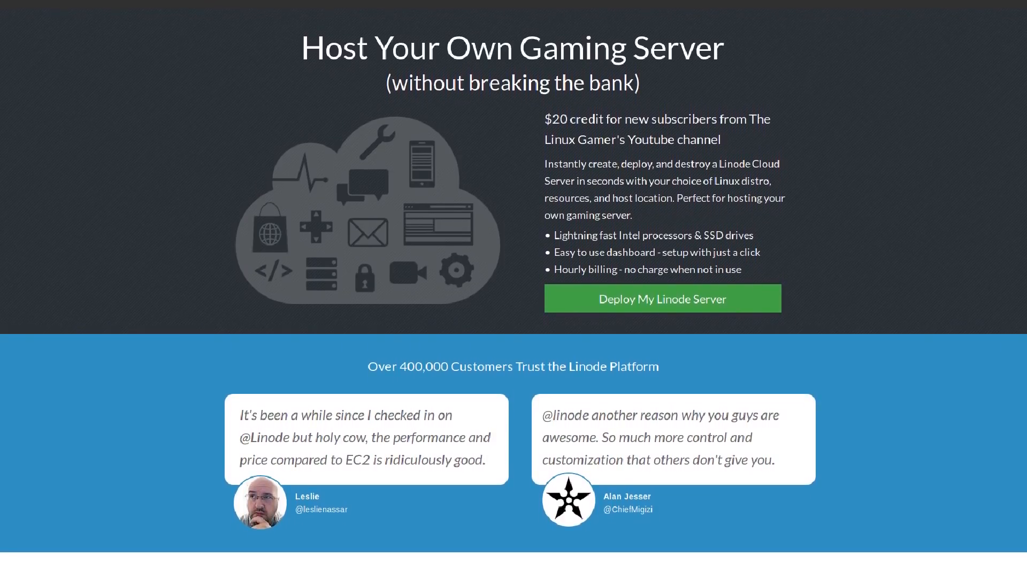
pyautogui.scroll(-3)
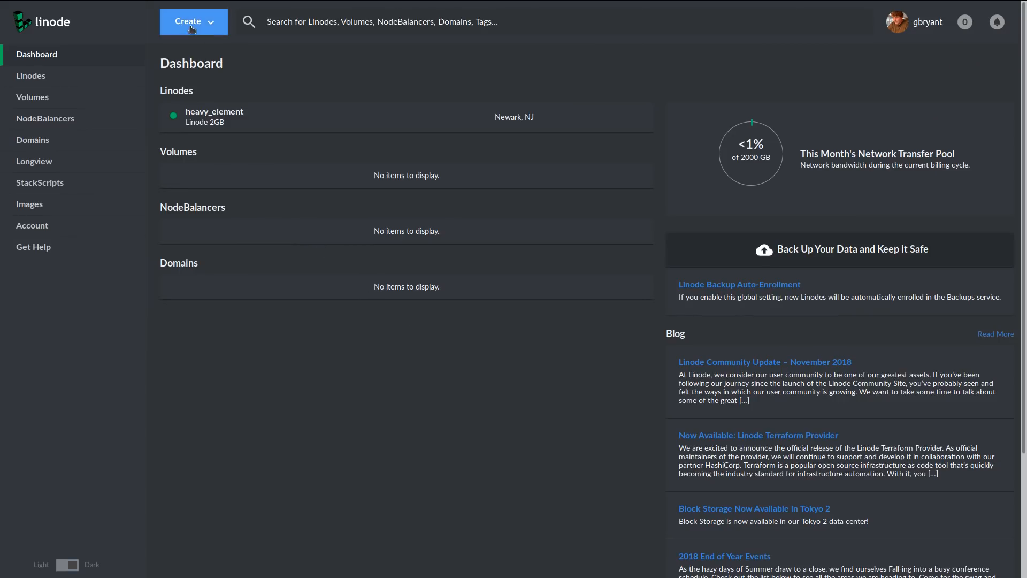
# Start a new Linode and preview images Ubuntu 18.10, CentOS 7 and openSUSE Leap 15.0.
pyautogui.click(194, 22)
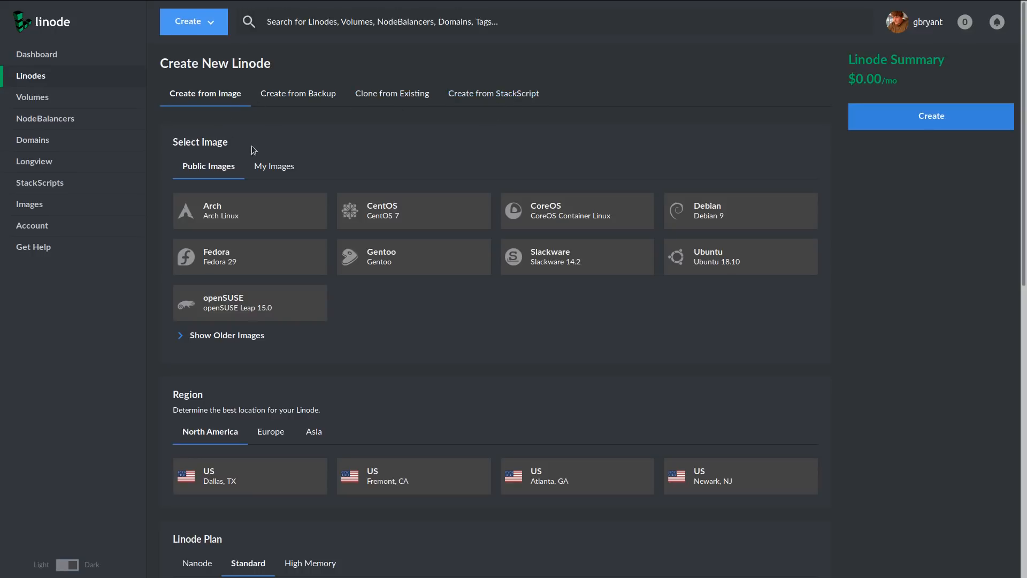
pyautogui.moveTo(227, 340)
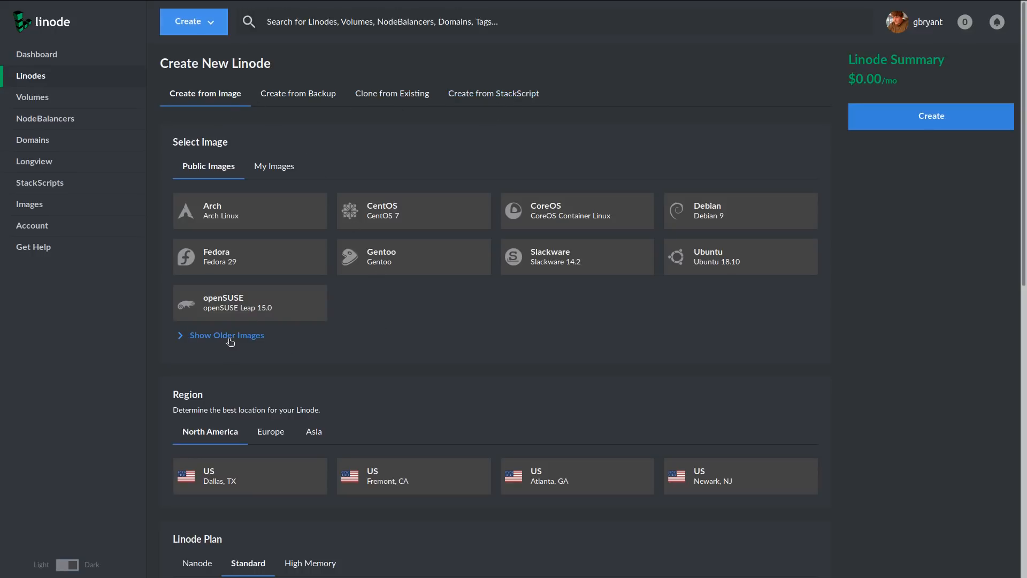
pyautogui.click(227, 334)
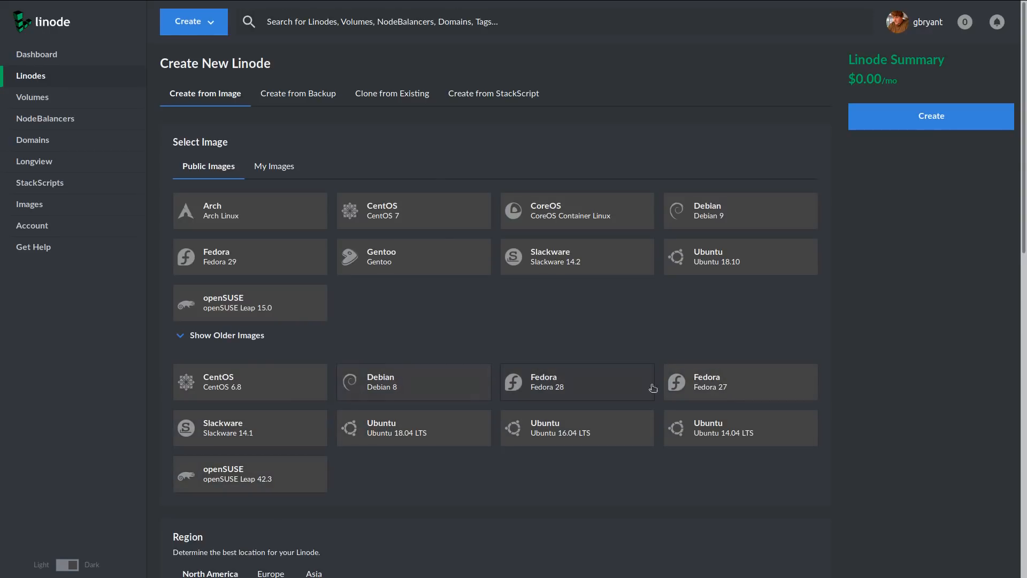
pyautogui.click(738, 256)
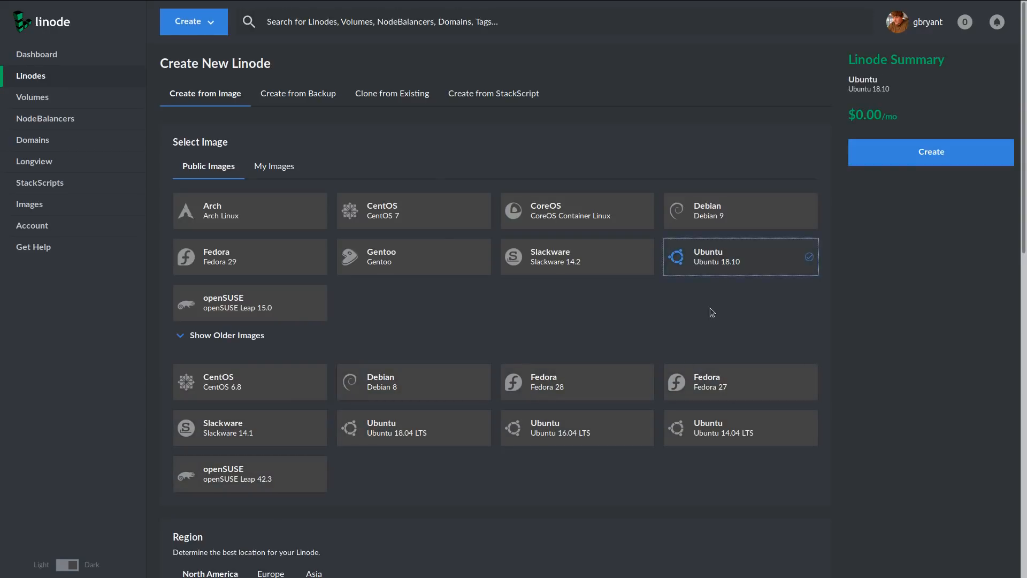
pyautogui.moveTo(347, 300)
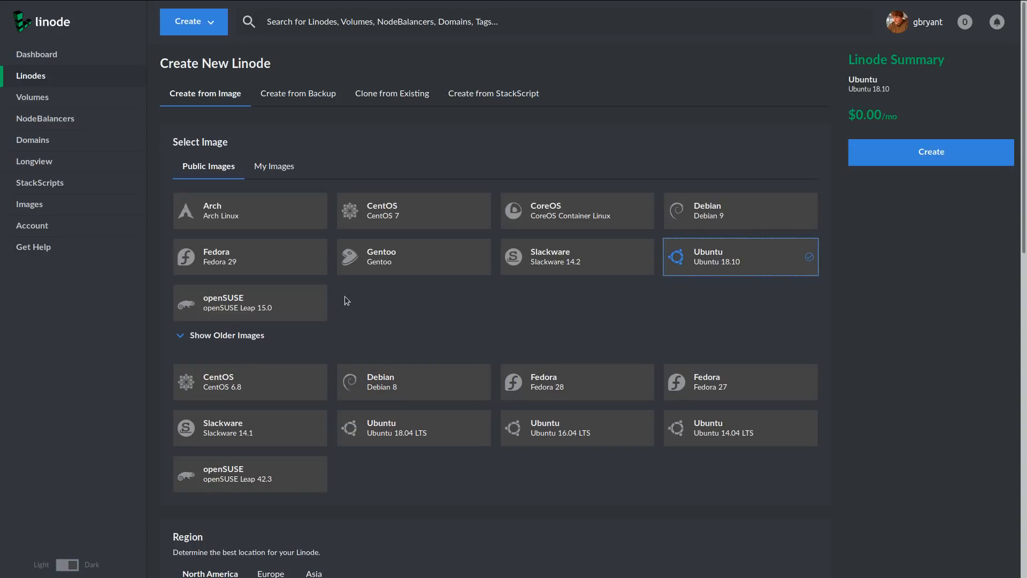
pyautogui.click(414, 211)
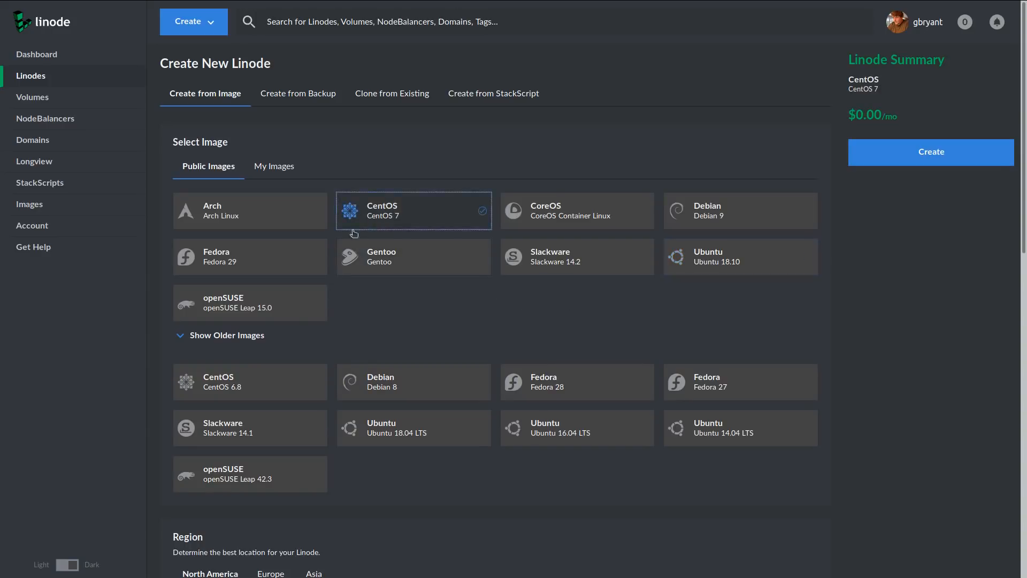
pyautogui.click(248, 302)
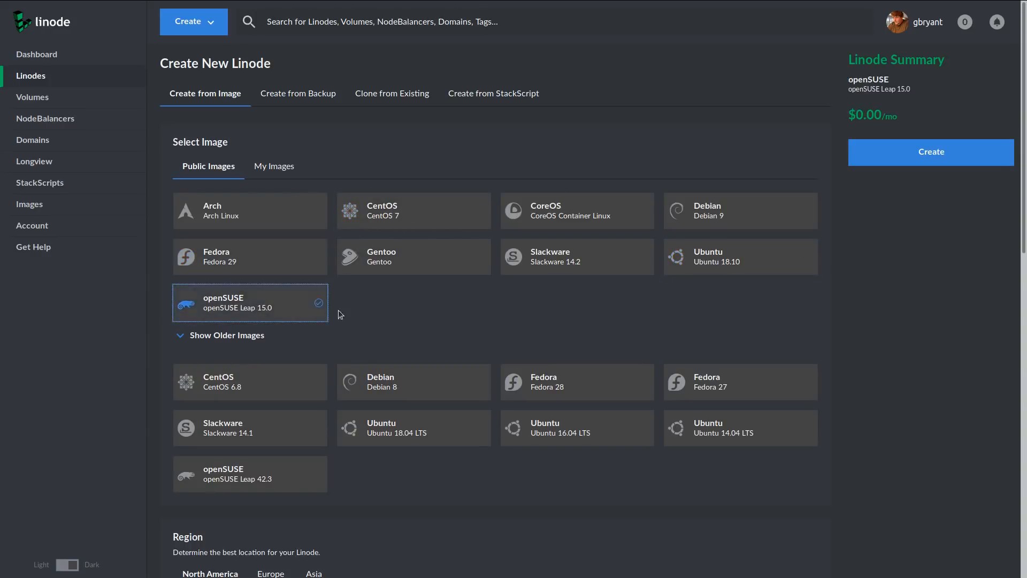
pyautogui.moveTo(510, 274)
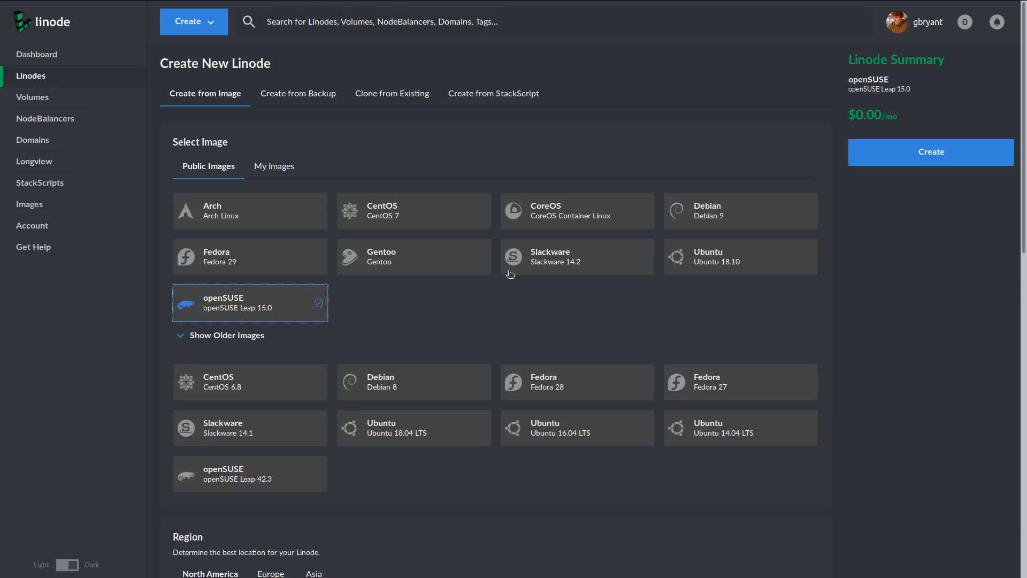
pyautogui.moveTo(297, 93)
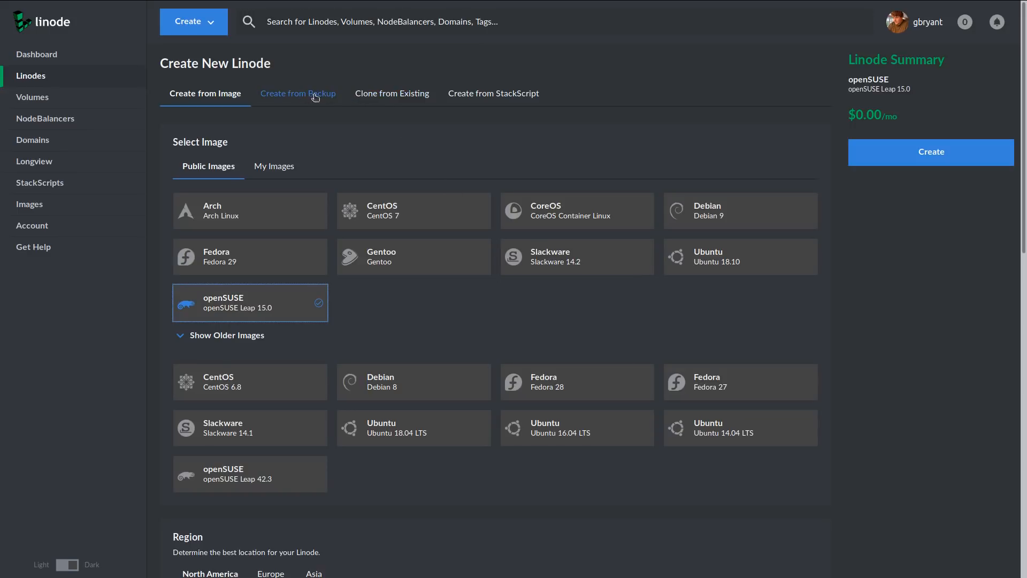
# Browse the Create from Backup and StackScript tabs, then return to Create from Image.
pyautogui.click(295, 93)
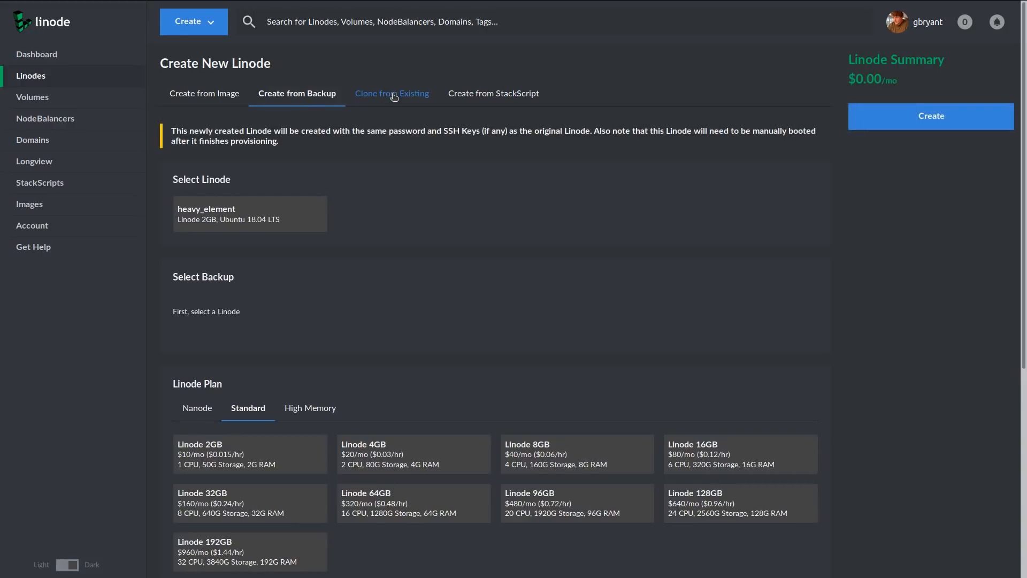
pyautogui.click(492, 93)
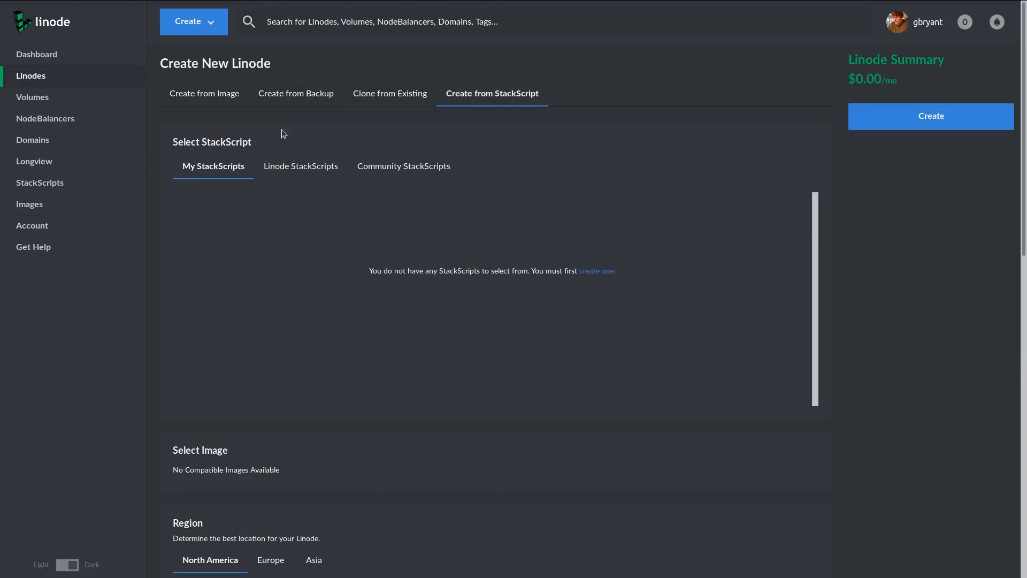
pyautogui.click(205, 93)
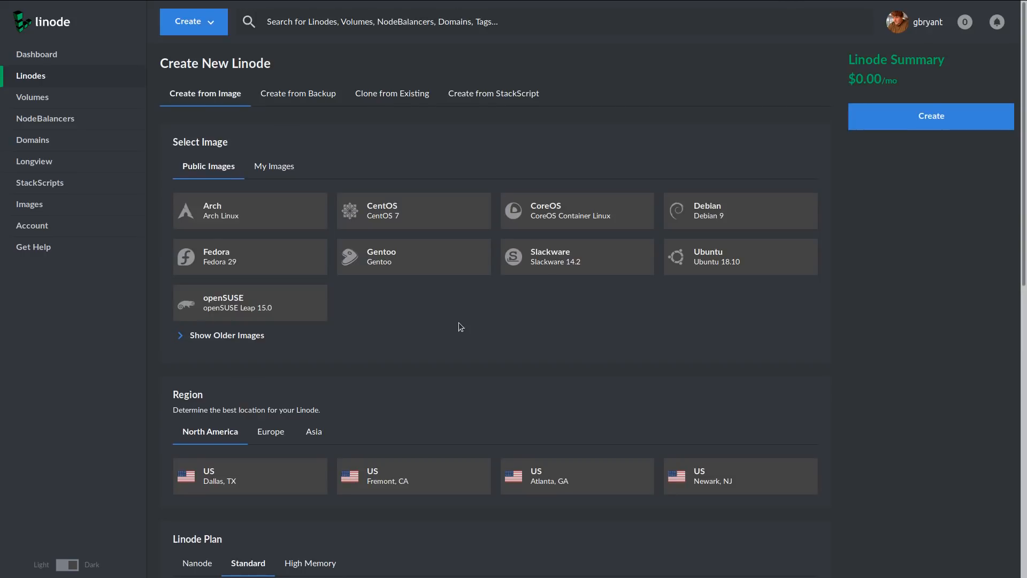
# Browse the European and Asian regions, then choose Newark, NJ under North America.
pyautogui.scroll(-3)
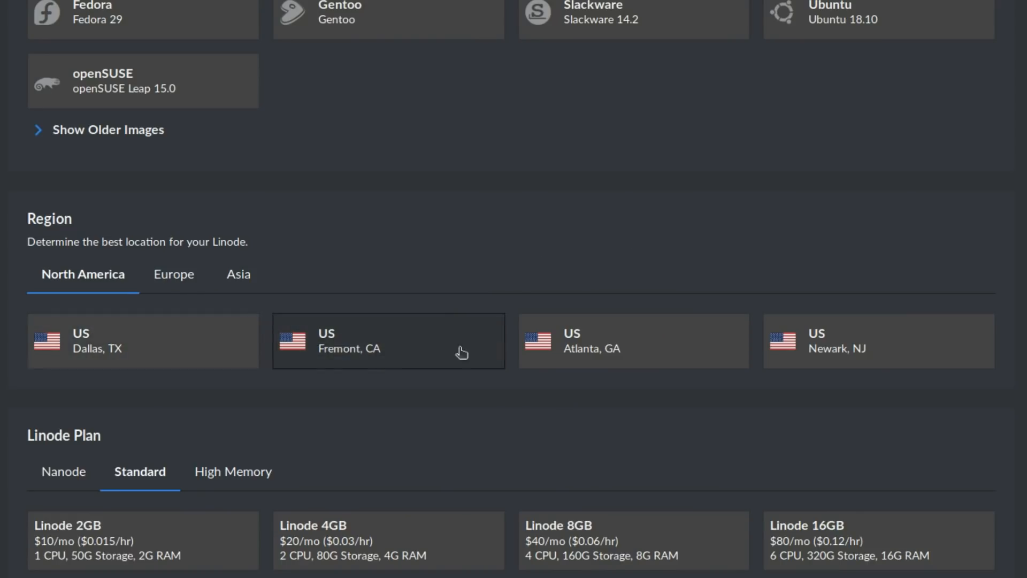
pyautogui.click(173, 274)
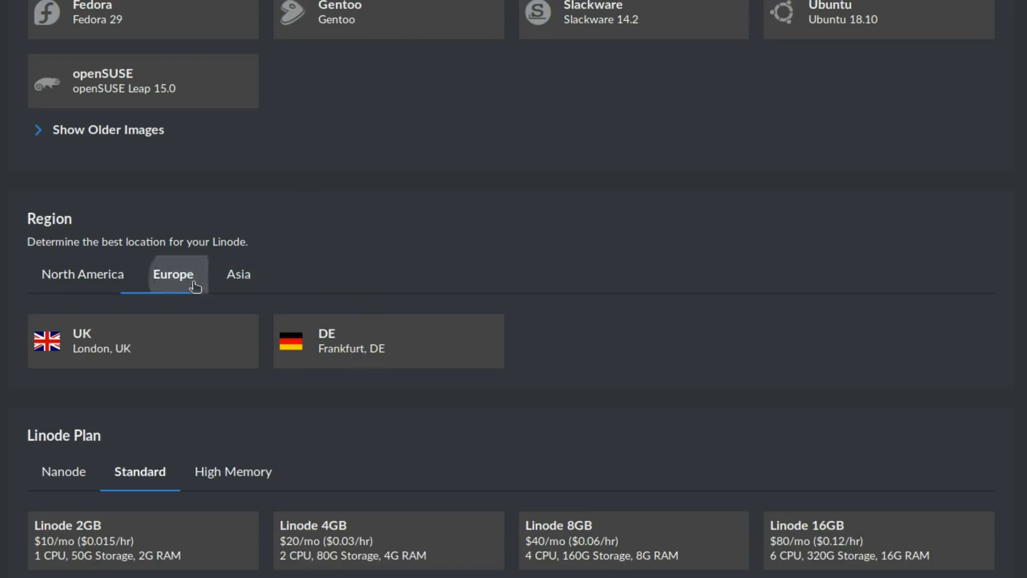
pyautogui.click(238, 273)
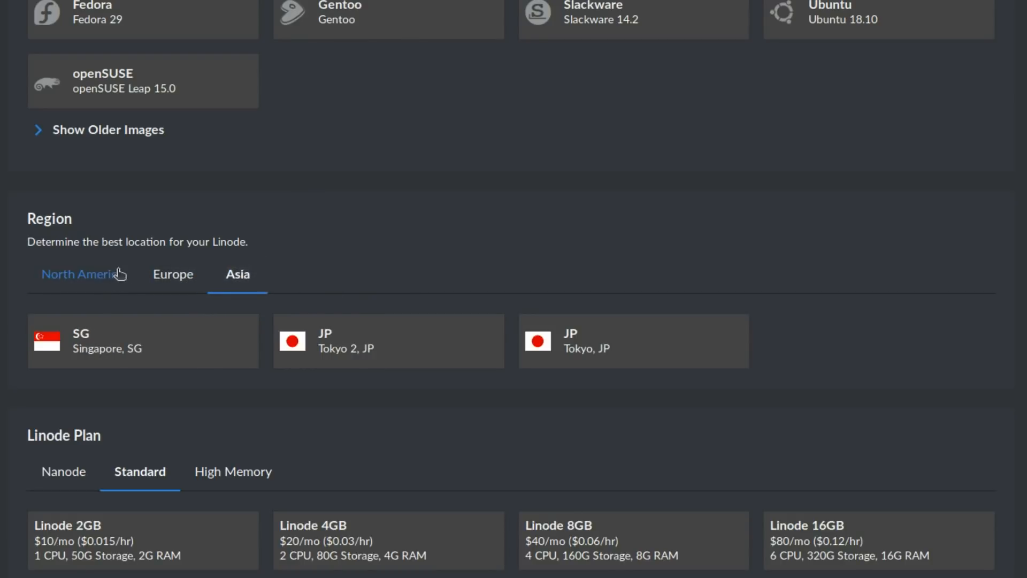
pyautogui.click(82, 274)
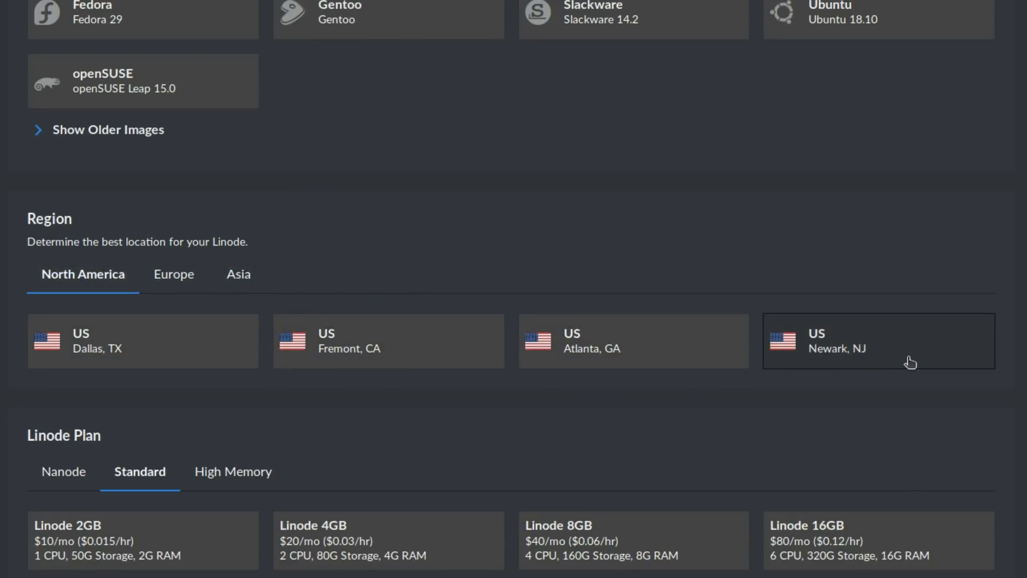
pyautogui.click(877, 341)
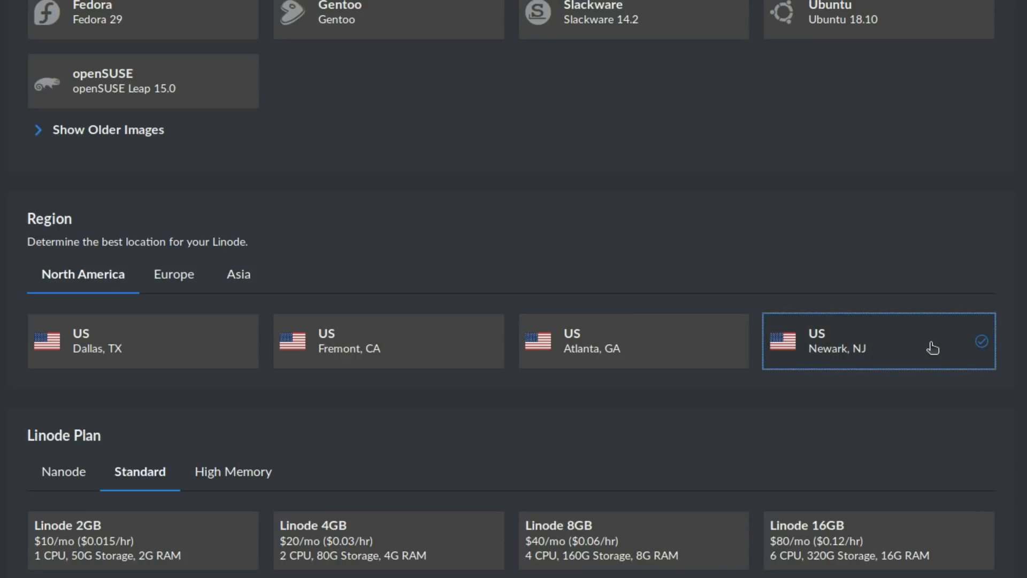
pyautogui.moveTo(547, 289)
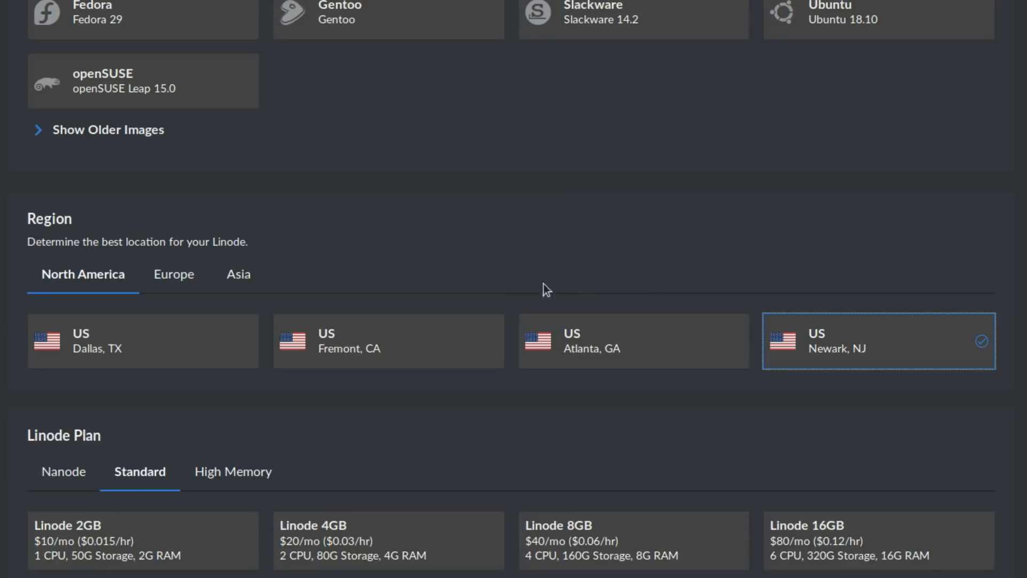
pyautogui.moveTo(173, 274)
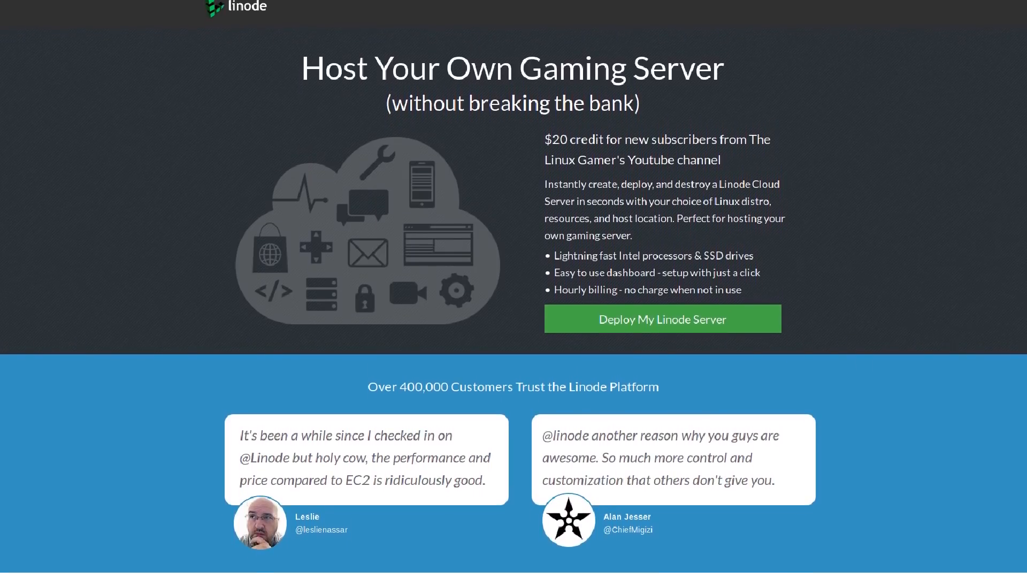
pyautogui.scroll(-3)
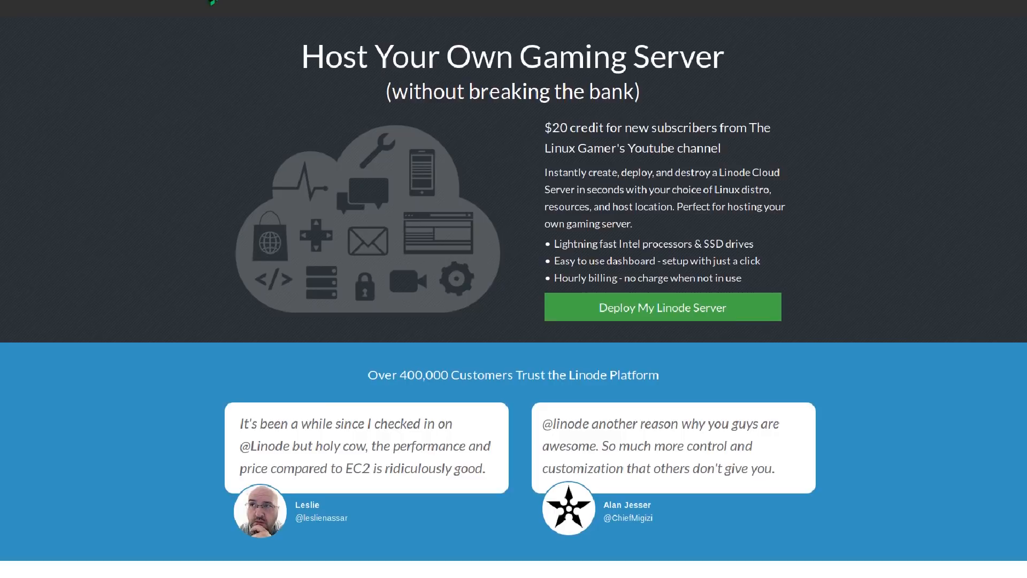
pyautogui.scroll(-3)
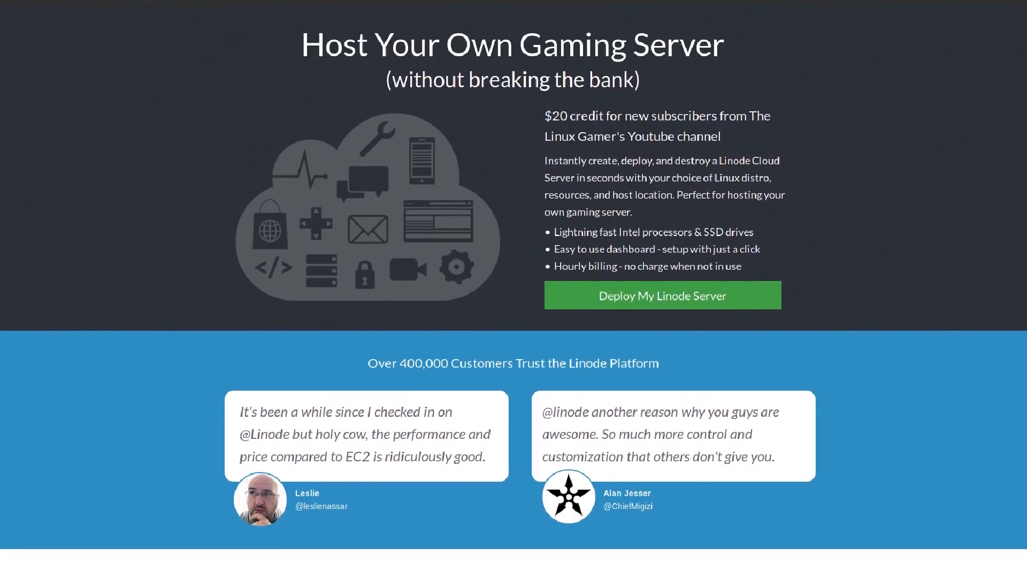
pyautogui.scroll(-3)
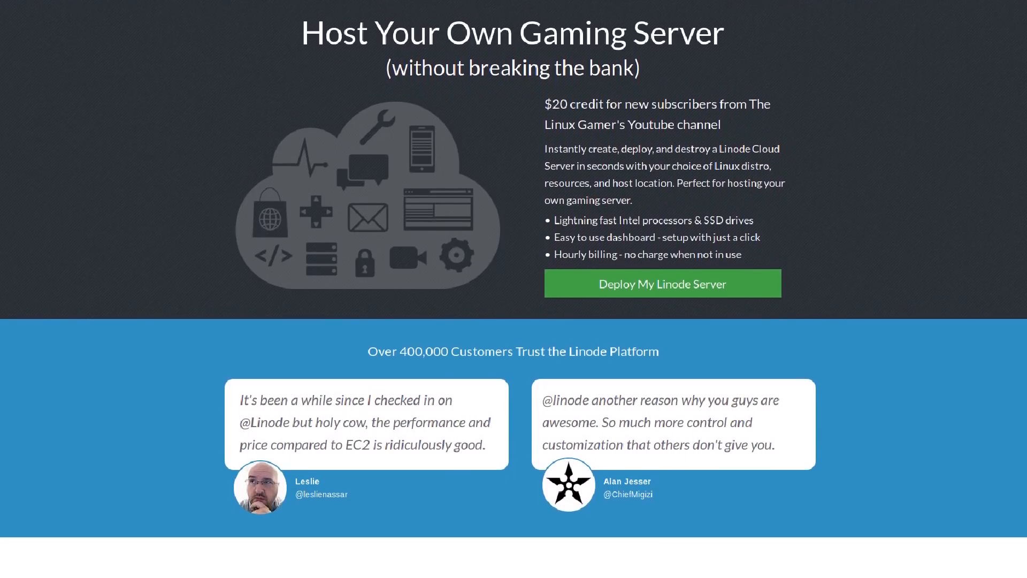